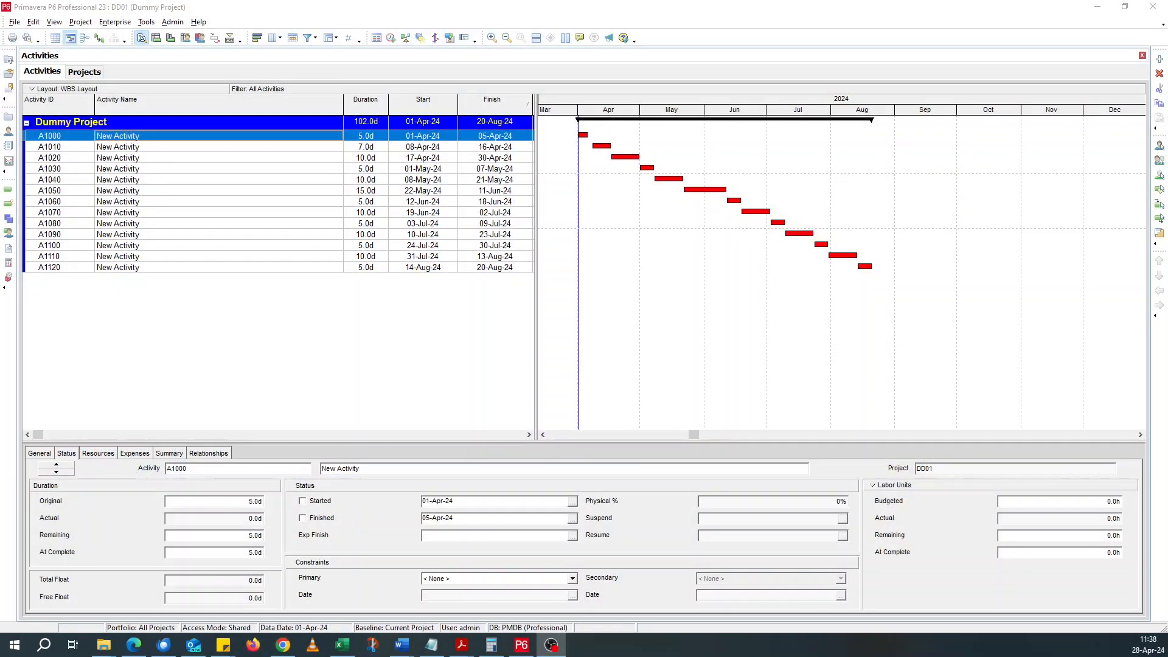
{"action": "mouse_move", "coordinate": [319, 373]}
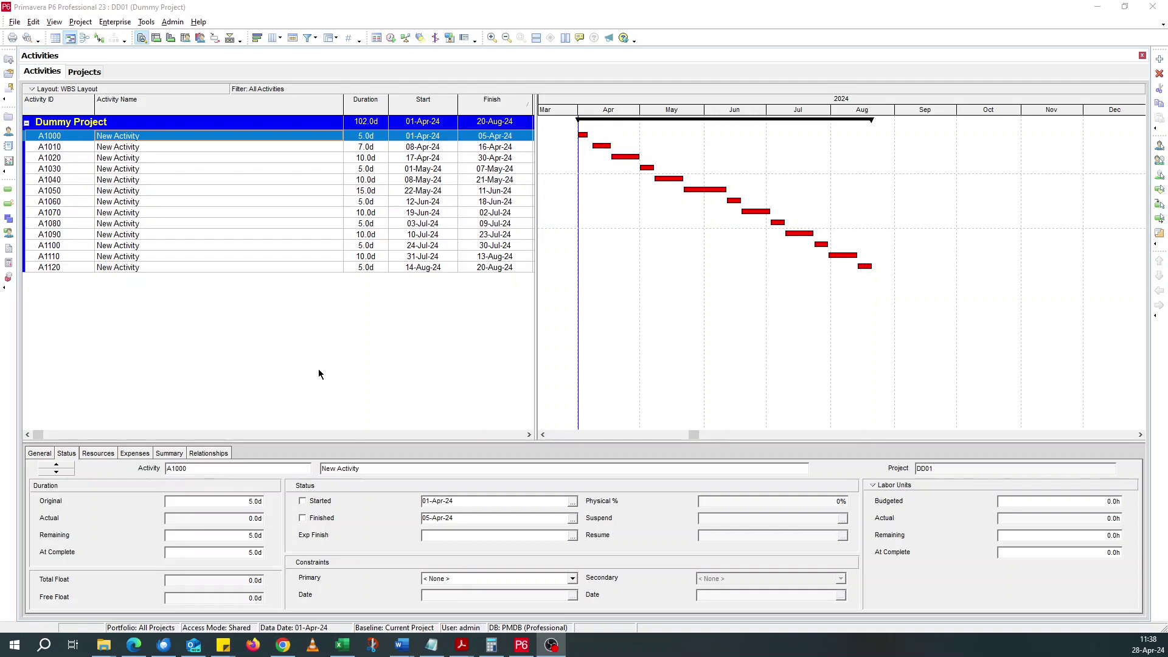
{"action": "mouse_move", "coordinate": [577, 382]}
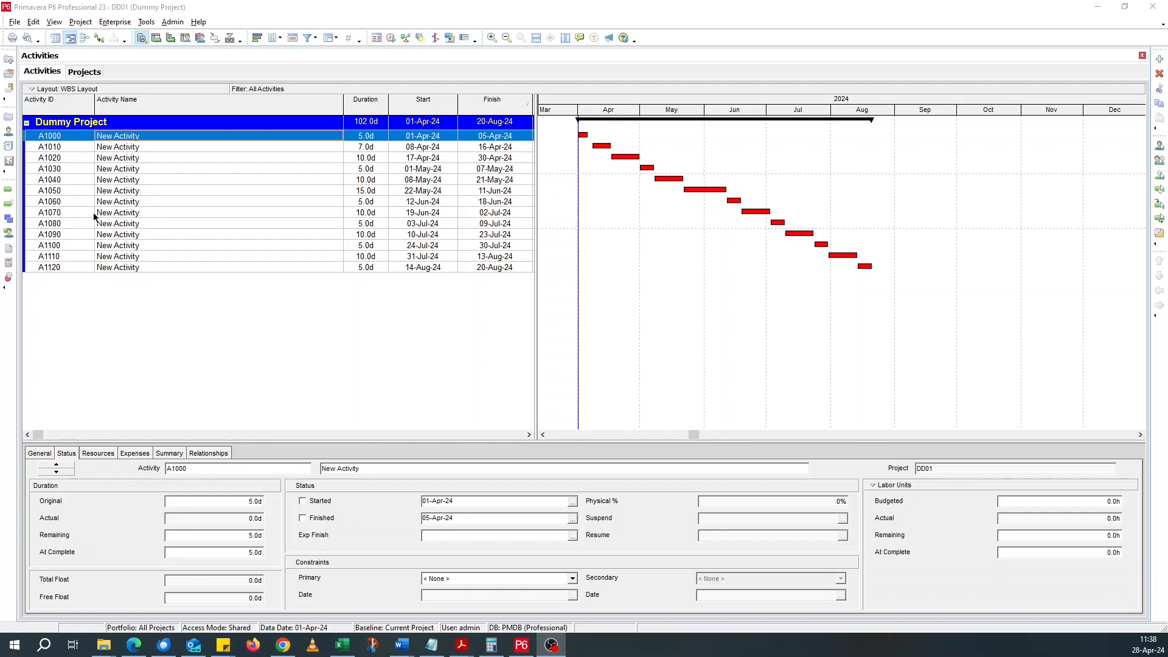
{"action": "mouse_move", "coordinate": [71, 176]}
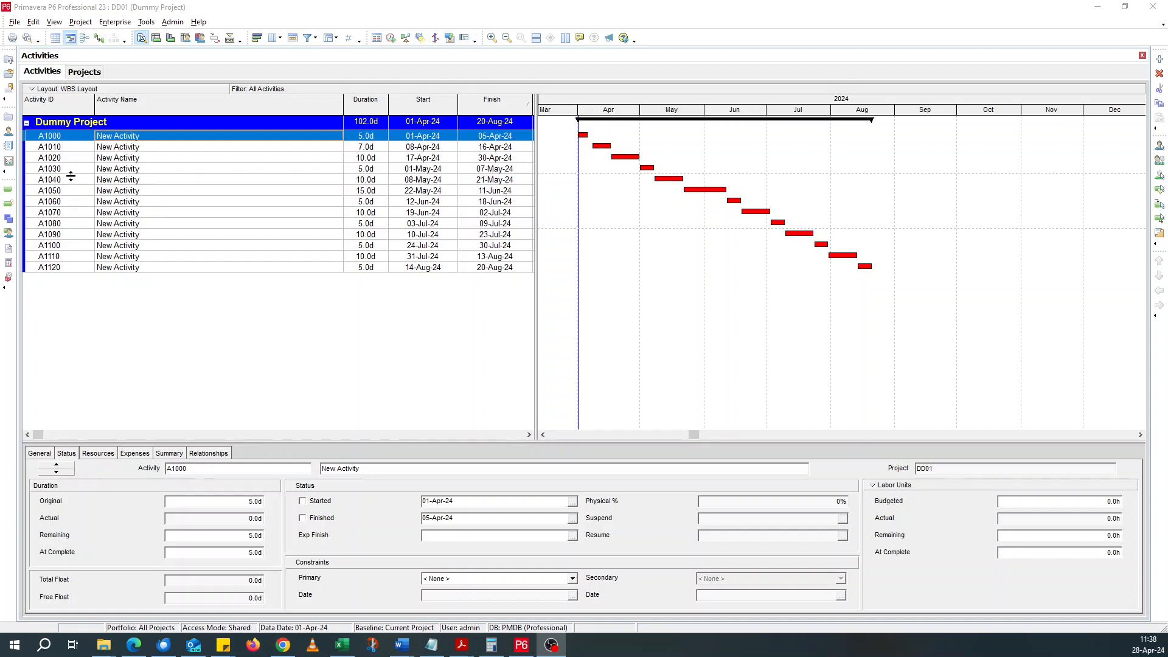
{"action": "mouse_move", "coordinate": [136, 158]}
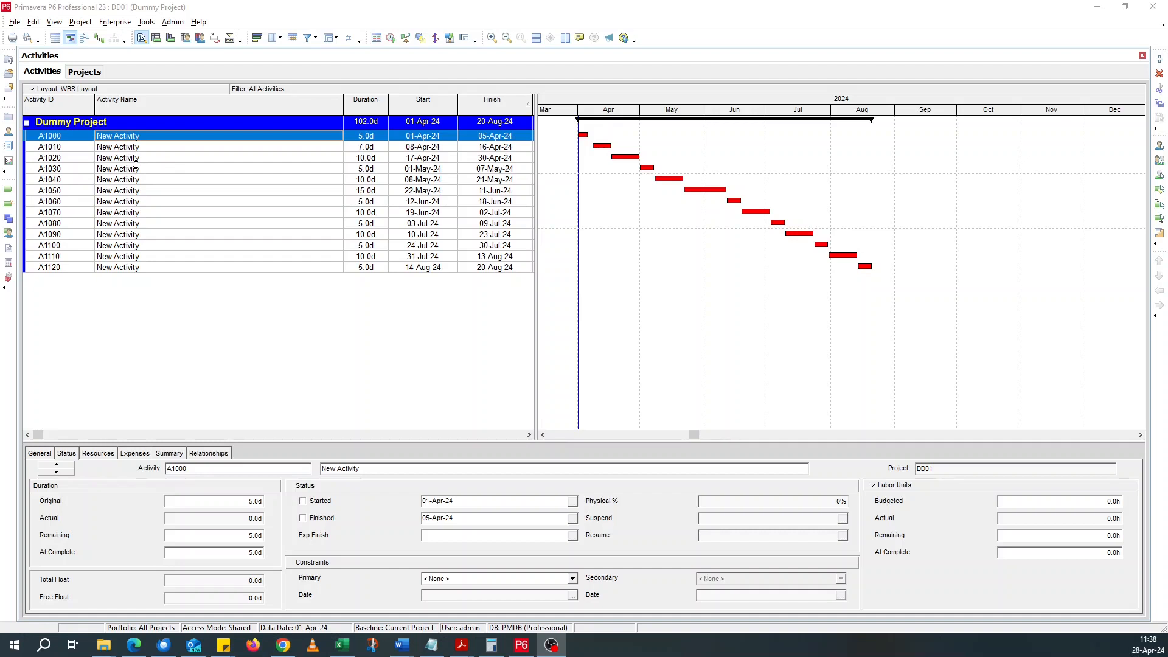
{"action": "mouse_move", "coordinate": [187, 237]}
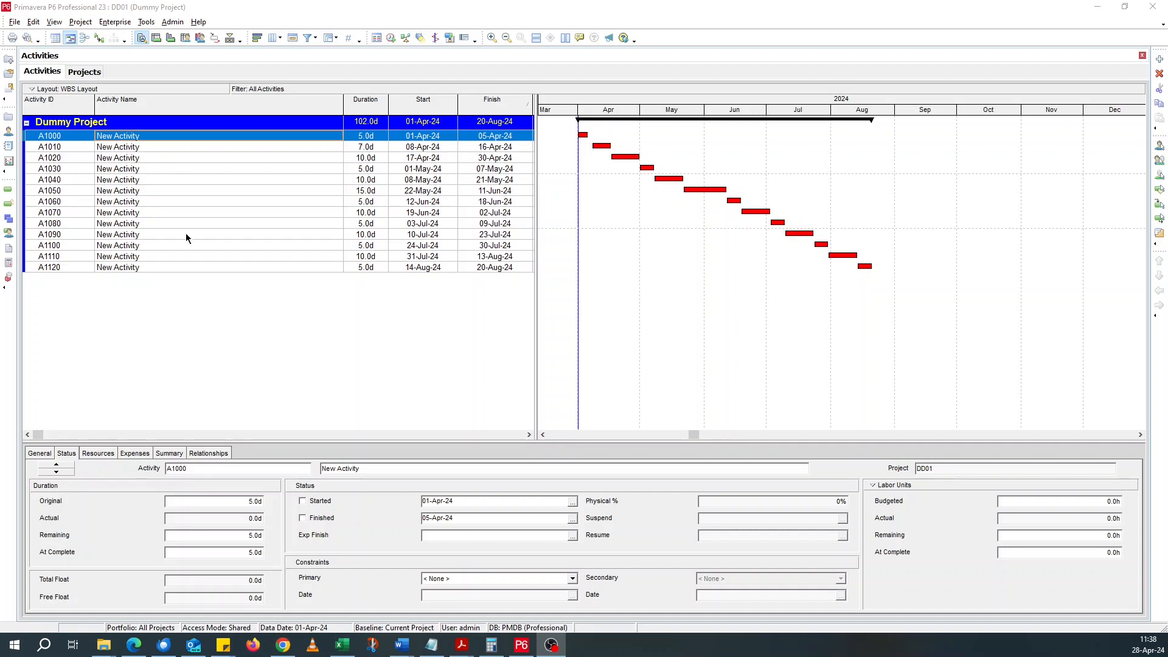
{"action": "mouse_move", "coordinate": [364, 533]}
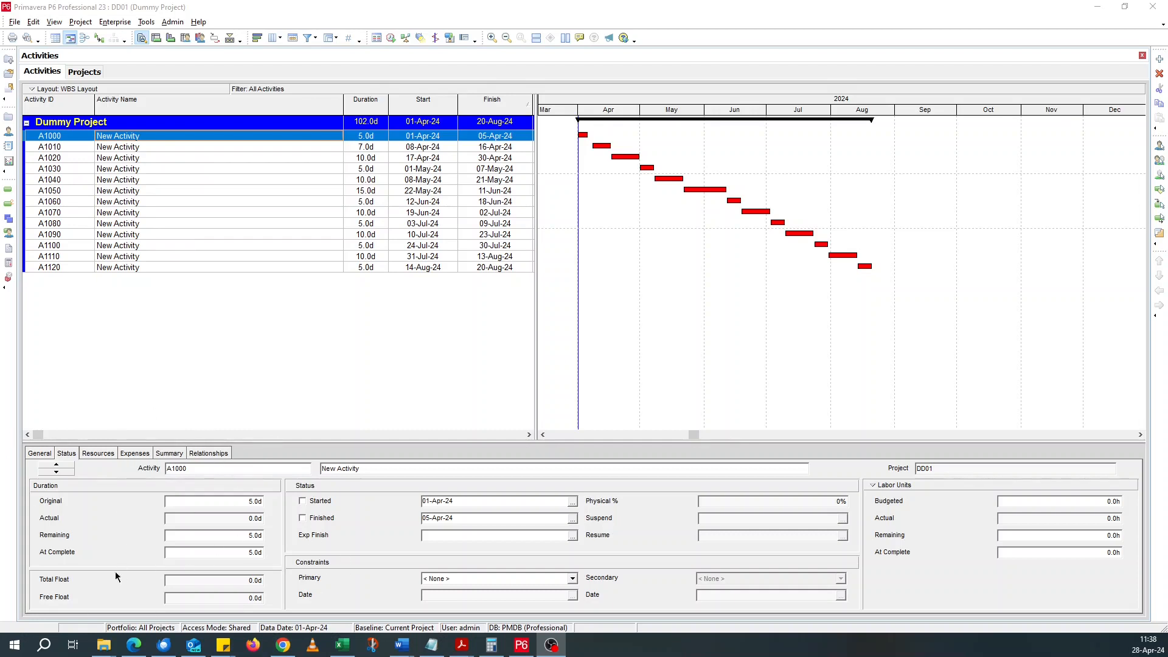
{"action": "mouse_move", "coordinate": [23, 468]}
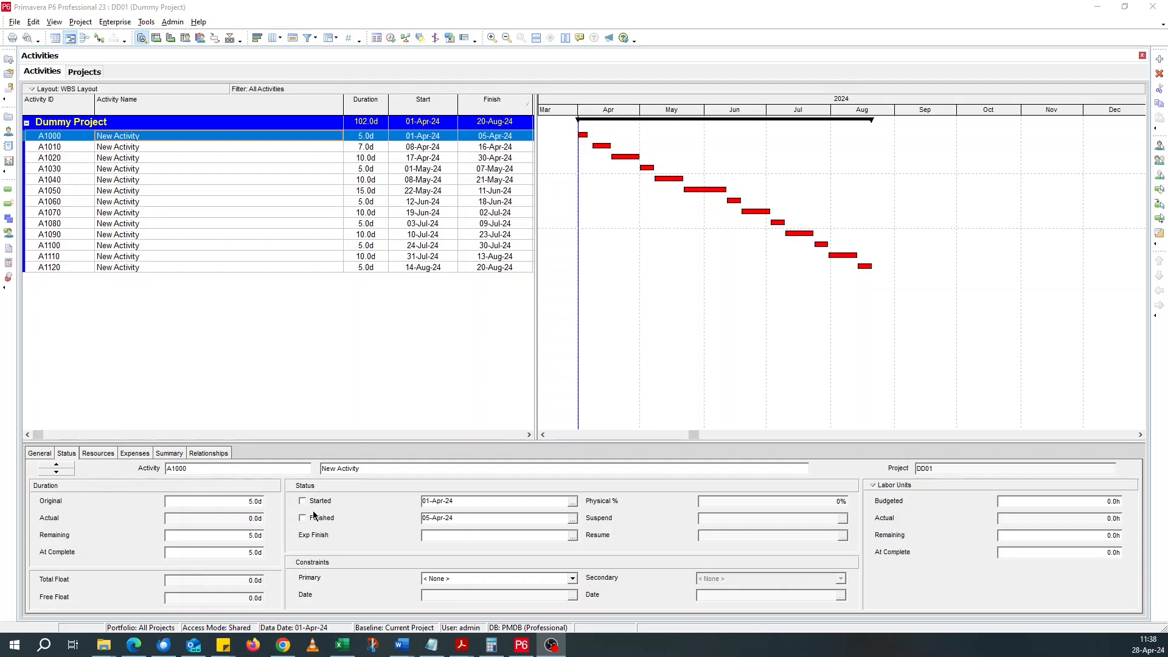
{"action": "mouse_move", "coordinate": [322, 531]}
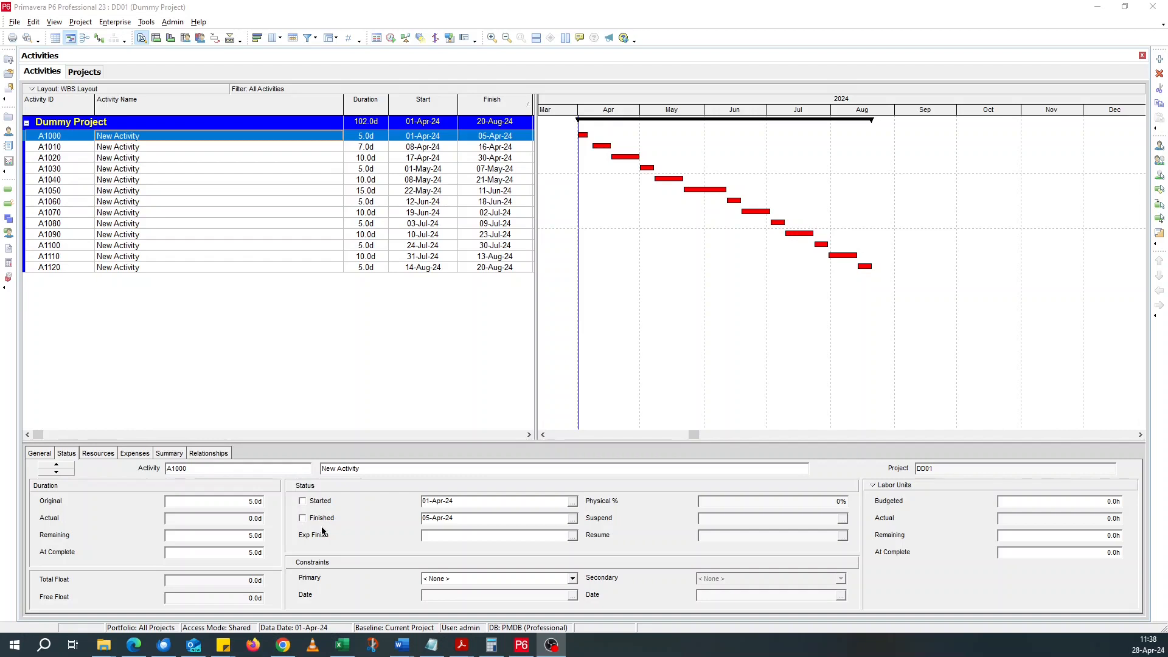
{"action": "mouse_move", "coordinate": [78, 358]}
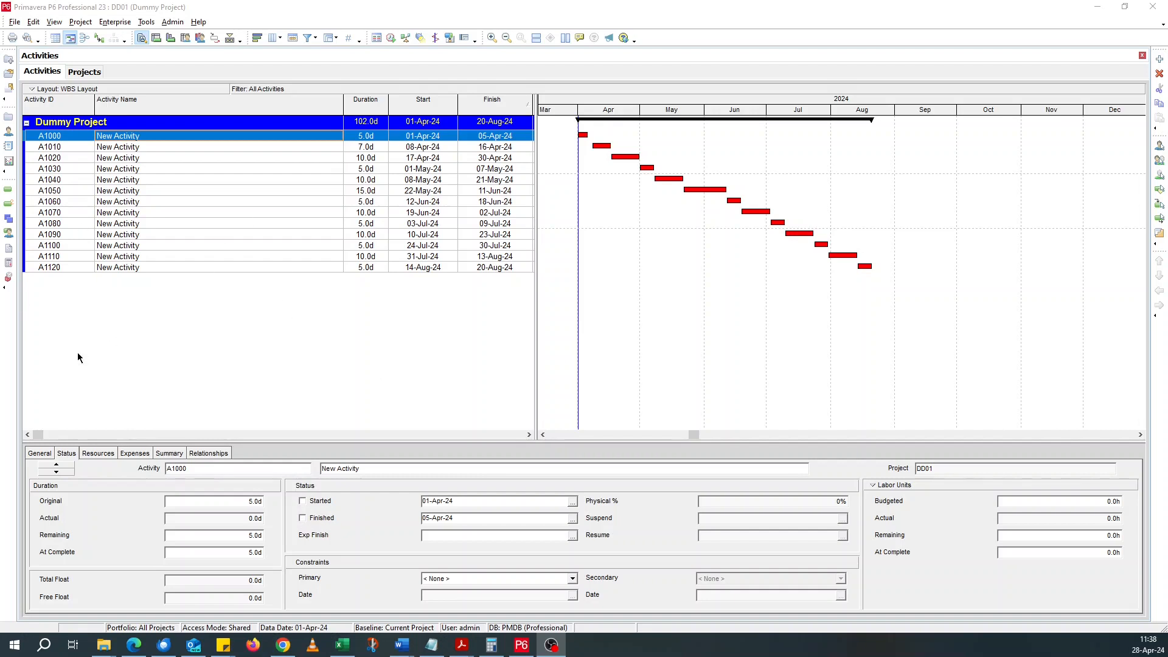
{"action": "mouse_move", "coordinate": [224, 71]}
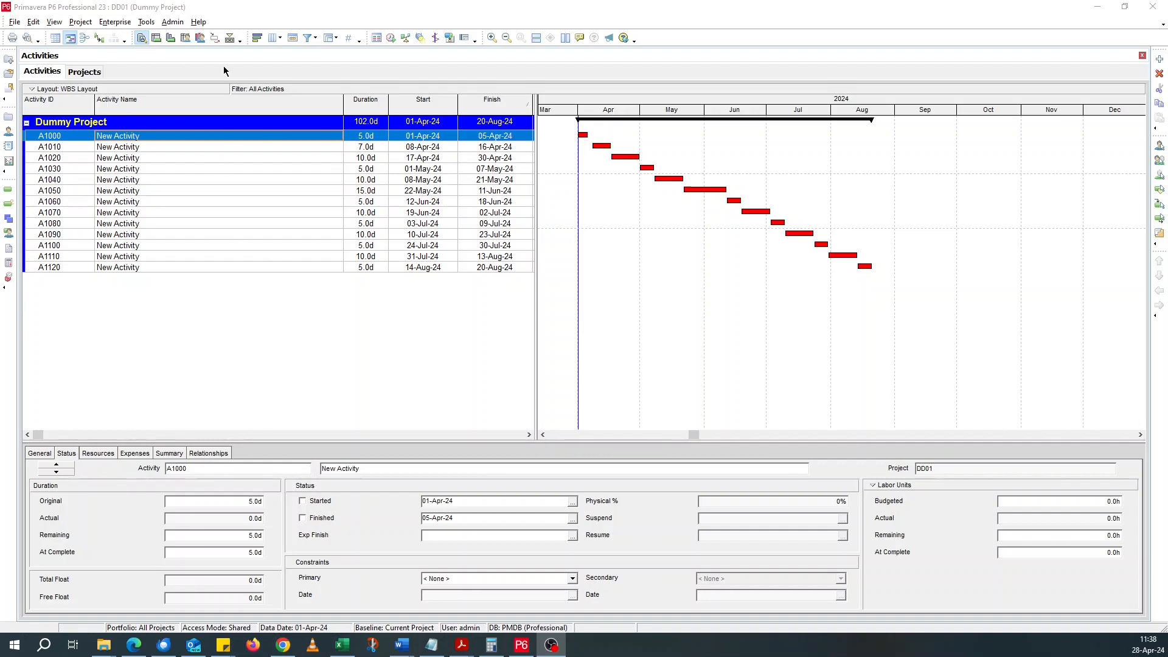
{"action": "mouse_move", "coordinate": [257, 46]}
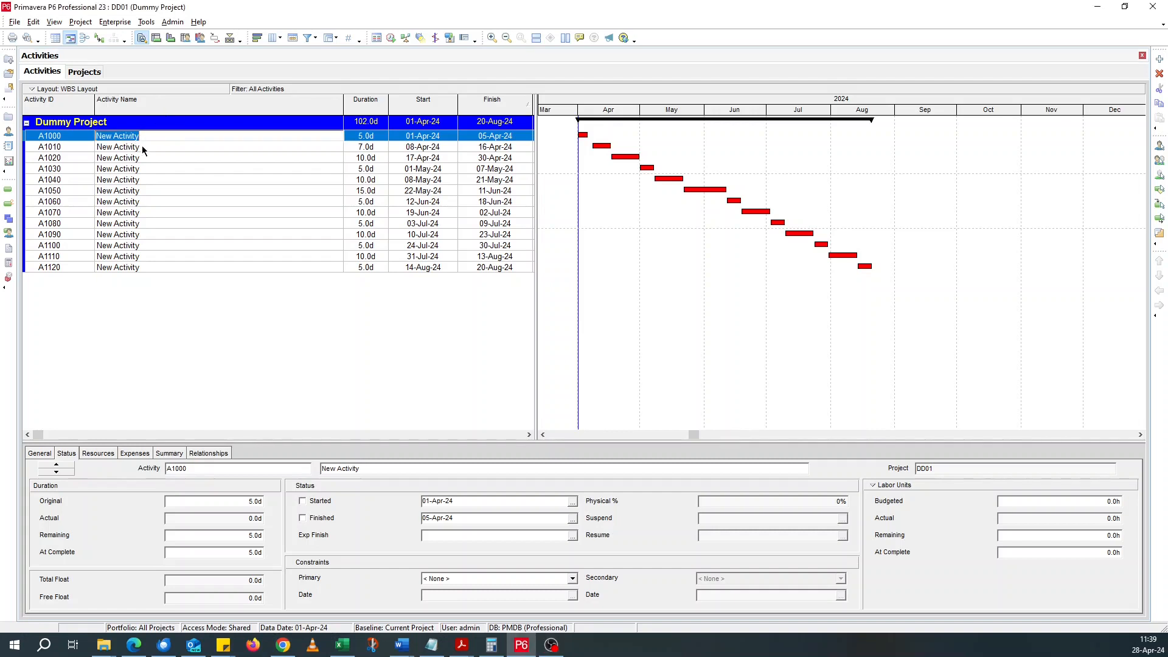
{"action": "mouse_move", "coordinate": [323, 420]}
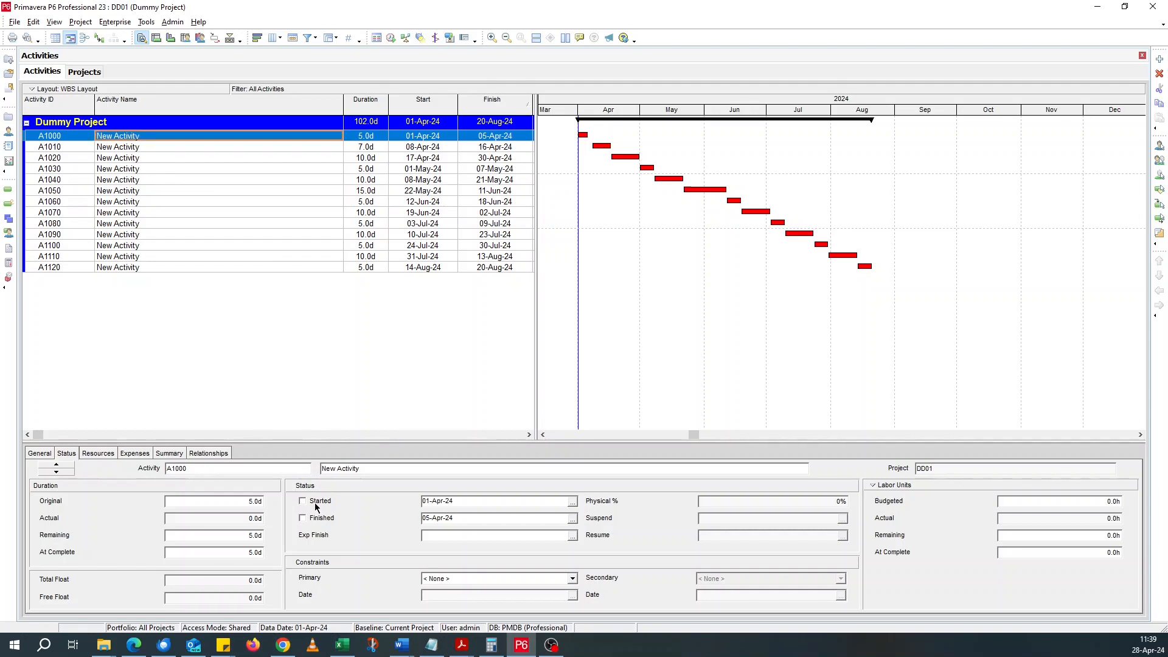
- Mark A1000 started and finished, setting its actual finish to 04-Apr-24
{"action": "left_click", "coordinate": [303, 500]}
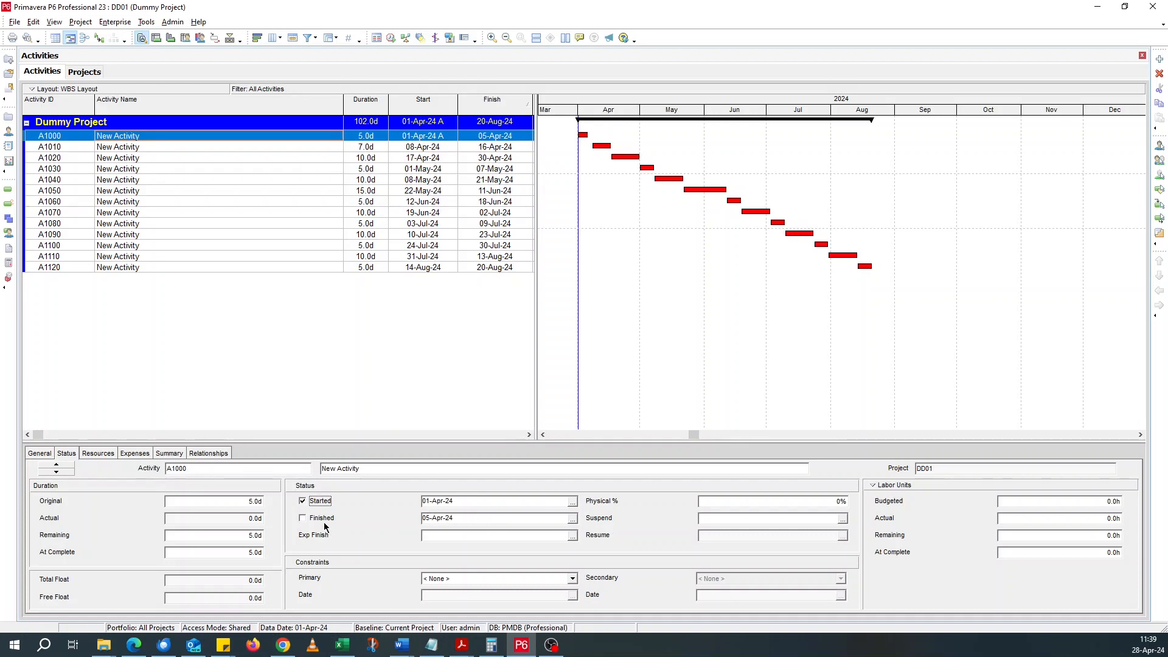
{"action": "left_click", "coordinate": [303, 518]}
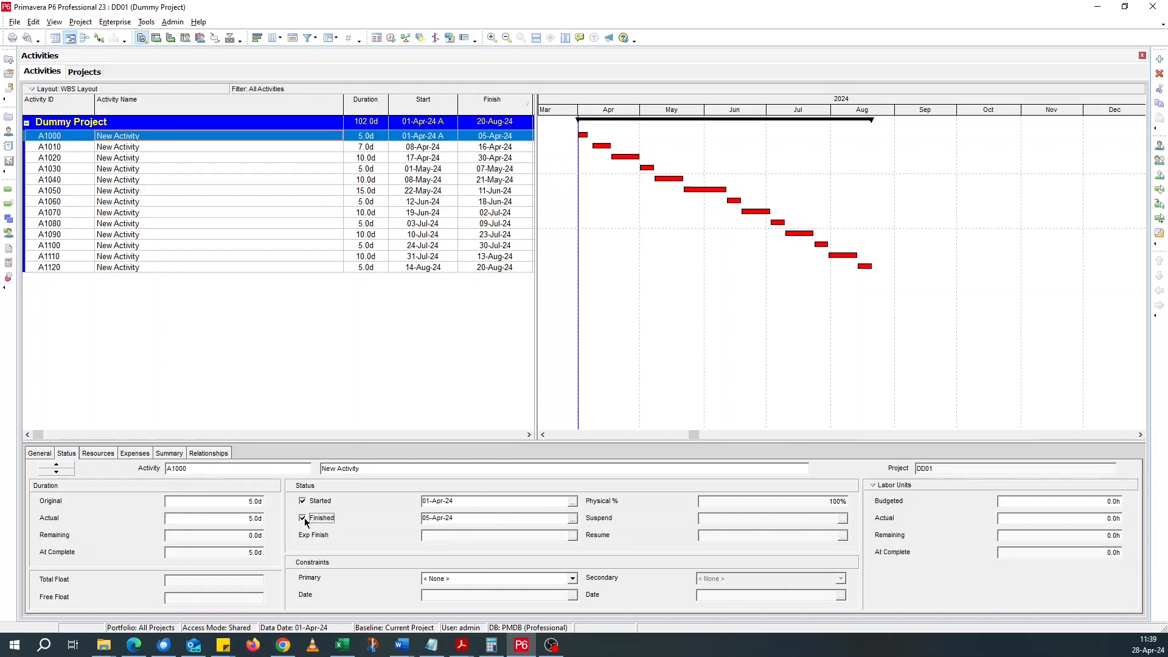
{"action": "left_click", "coordinate": [572, 518]}
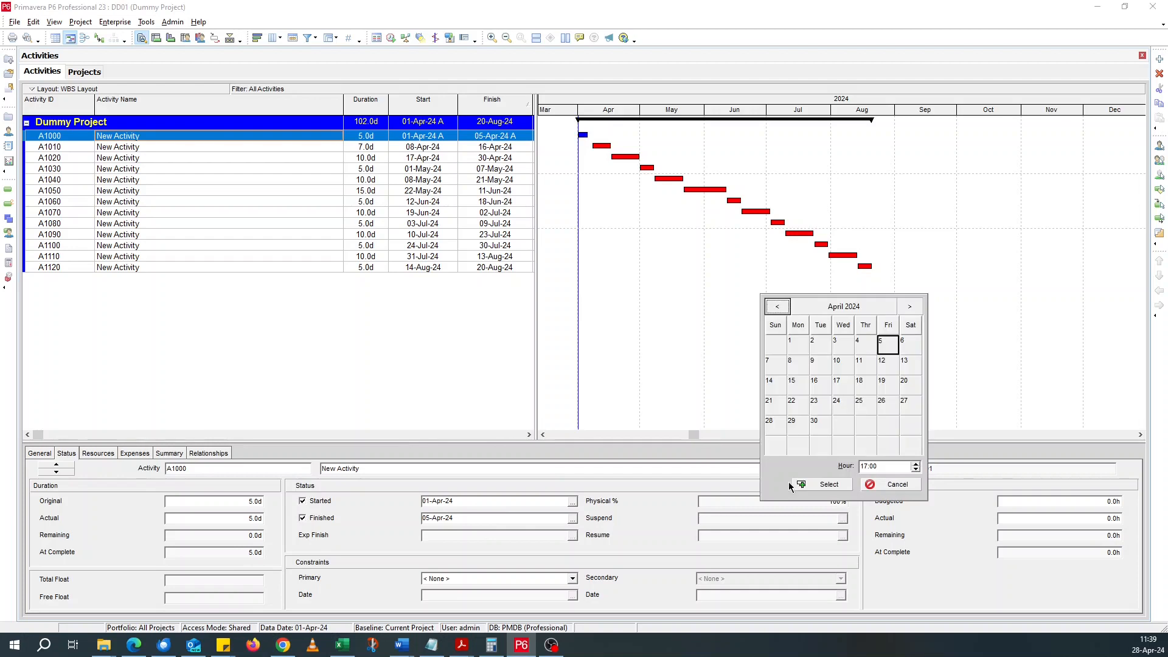
{"action": "left_click", "coordinate": [865, 341]}
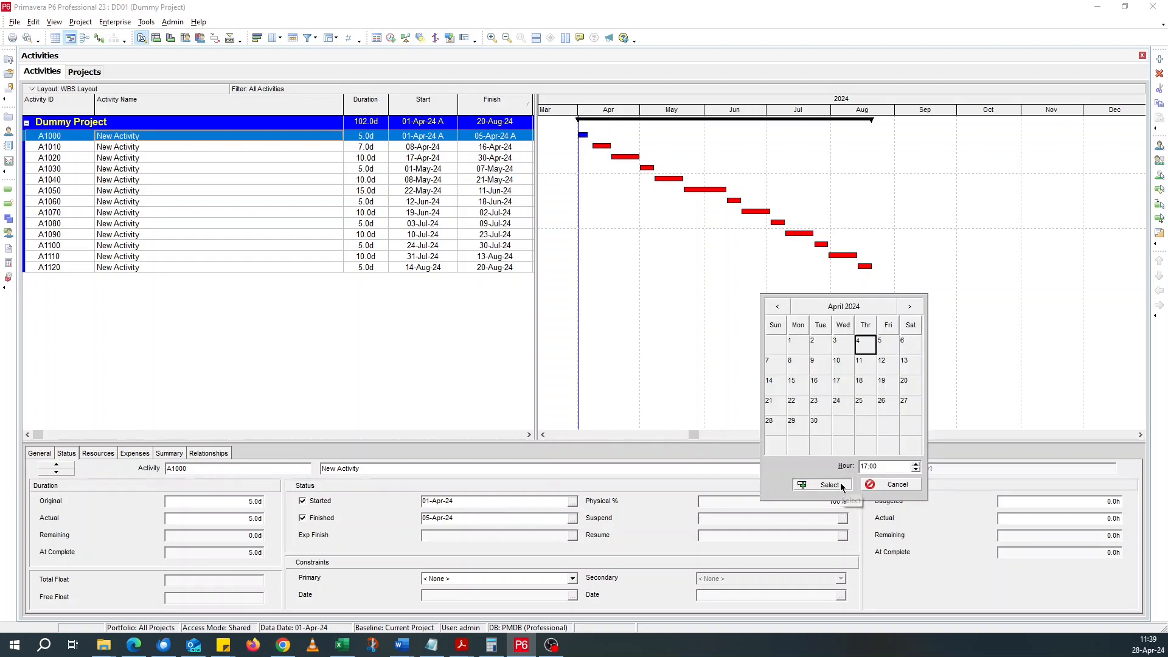
{"action": "left_click", "coordinate": [828, 485]}
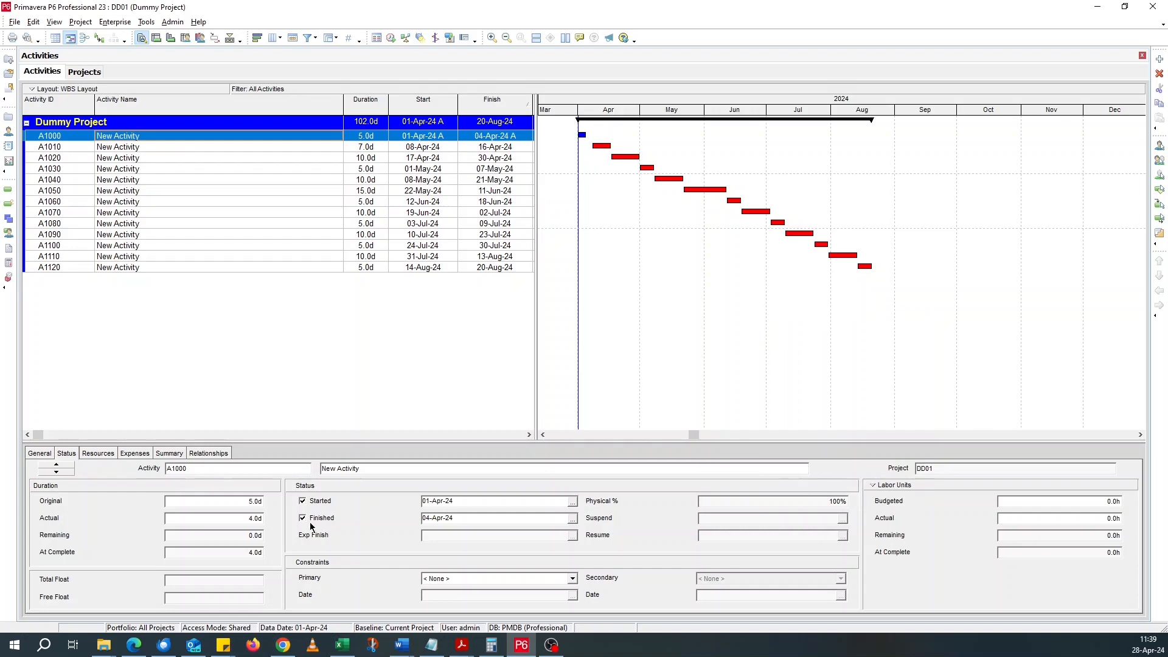
{"action": "mouse_move", "coordinate": [341, 533]}
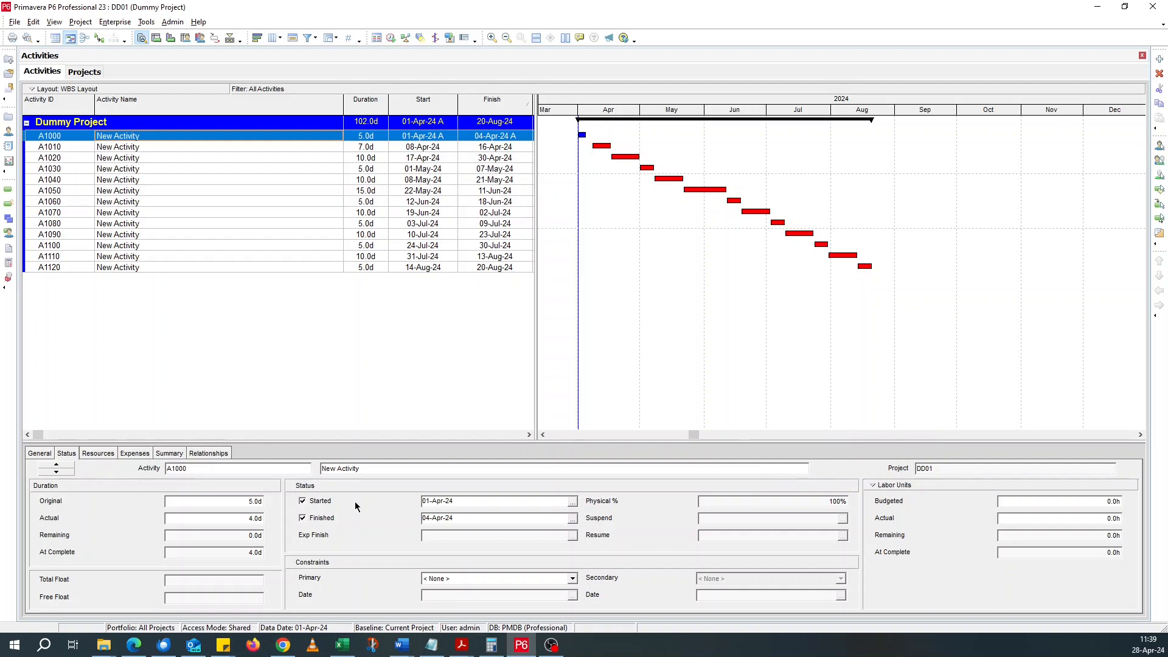
{"action": "mouse_move", "coordinate": [336, 519]}
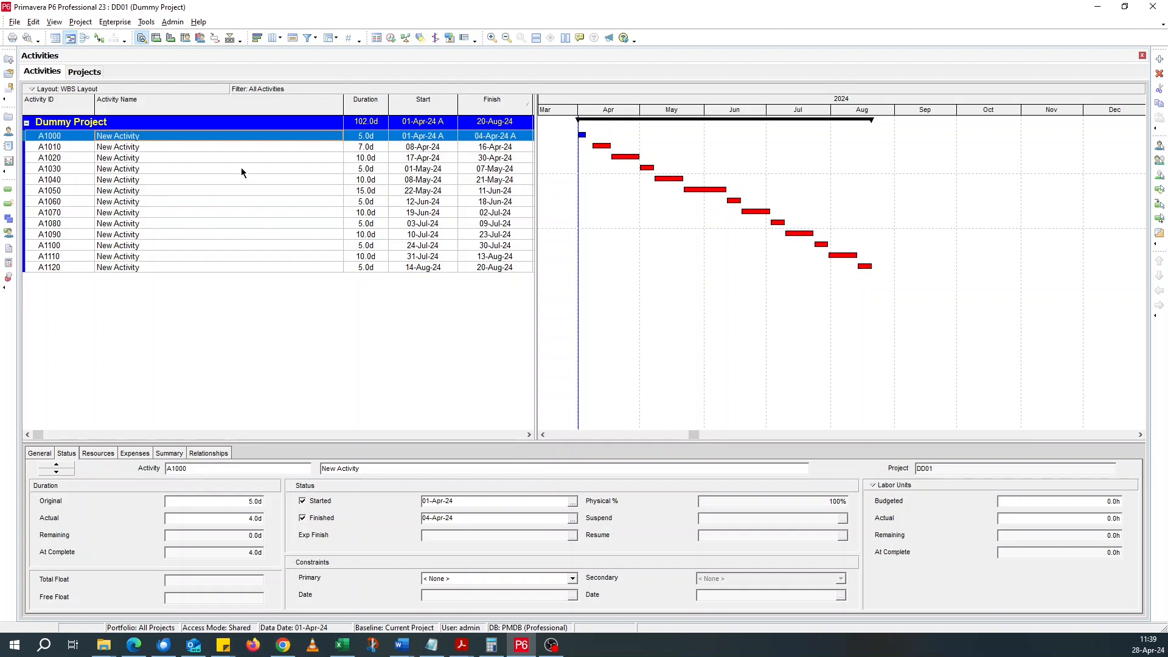
{"action": "mouse_move", "coordinate": [168, 153]}
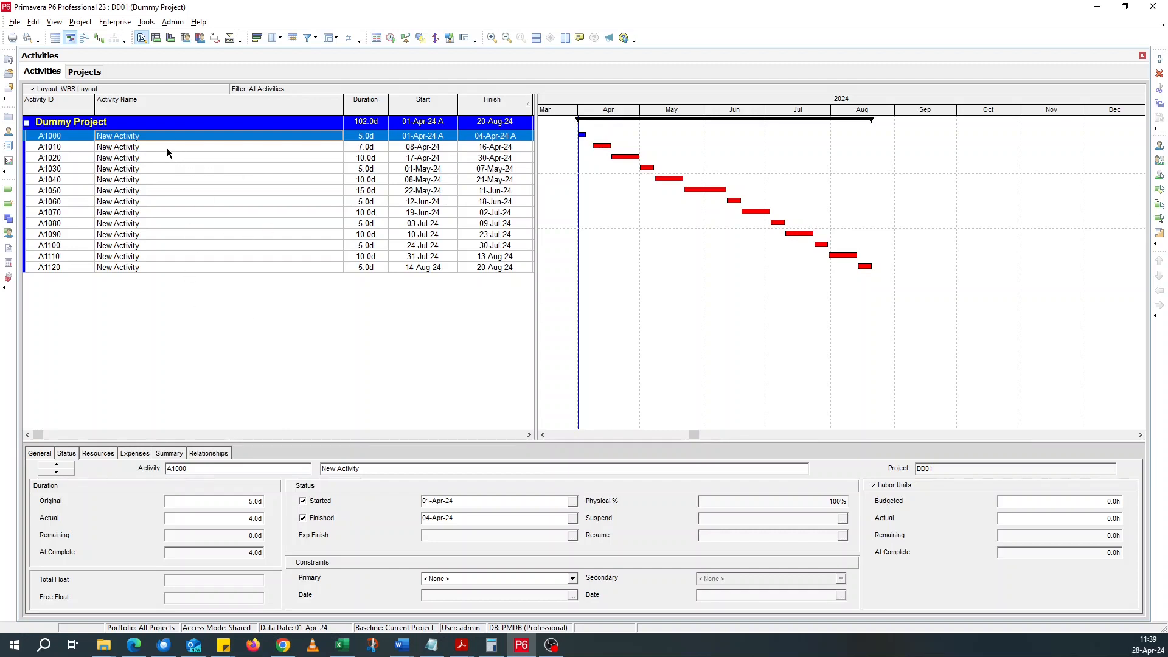
- Set A1010's actual start to 05-Apr-24 and confirm its actual finish of 16-Apr-24
{"action": "left_click", "coordinate": [117, 147]}
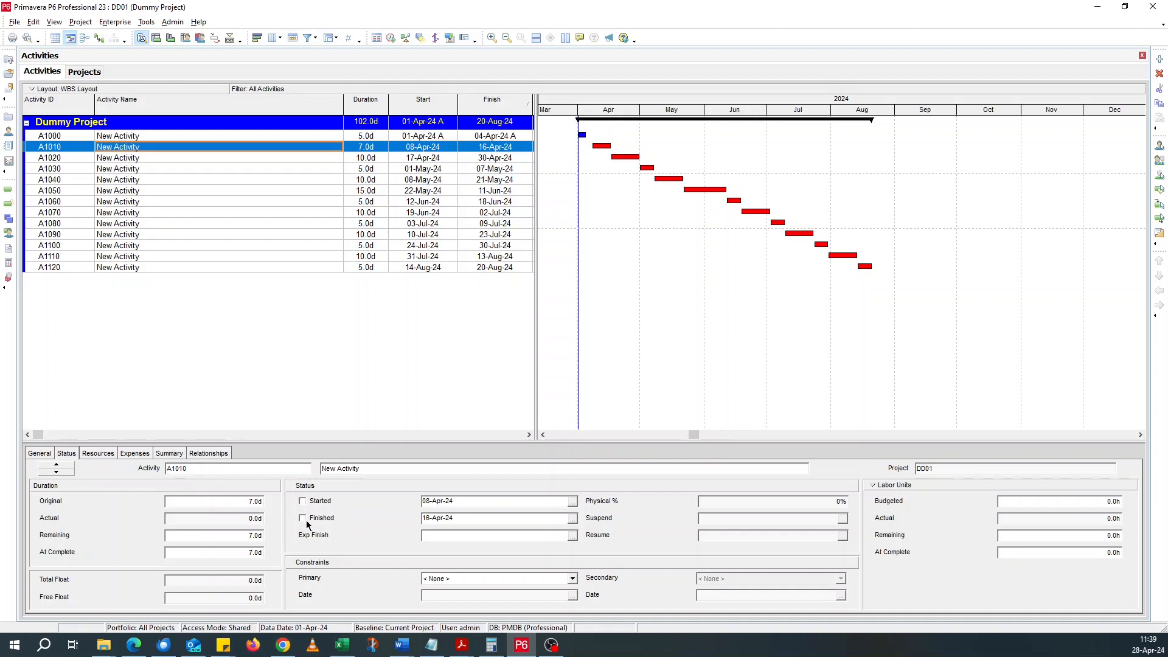
{"action": "left_click", "coordinate": [303, 519]}
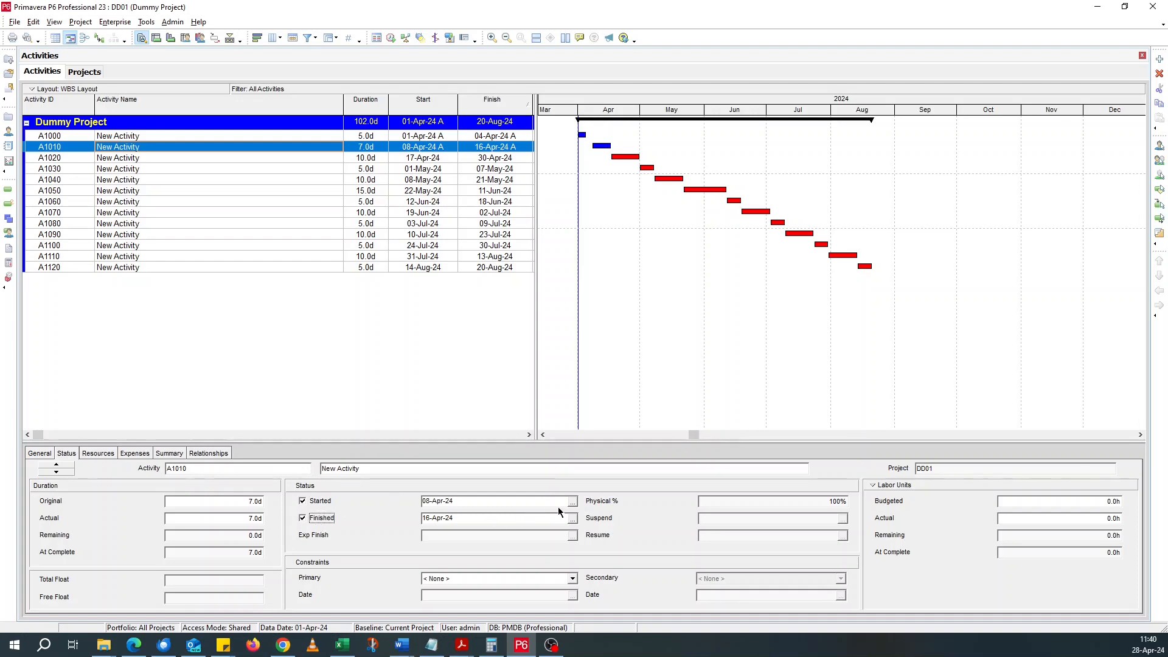
{"action": "left_click", "coordinate": [571, 518]}
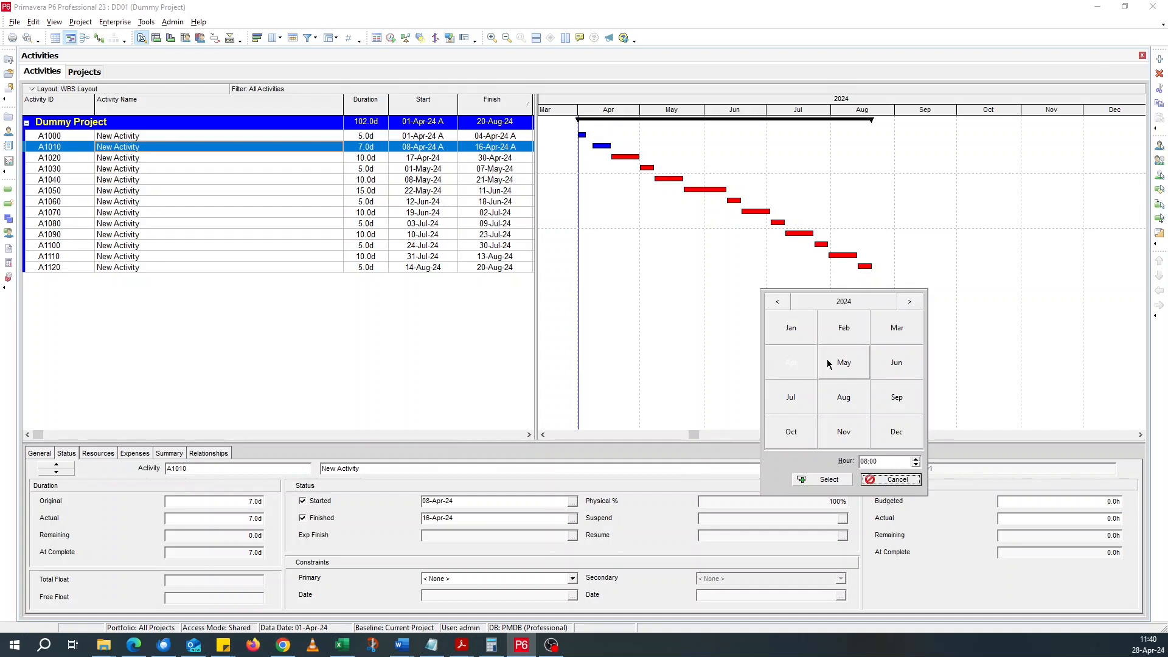
{"action": "mouse_move", "coordinate": [803, 375]}
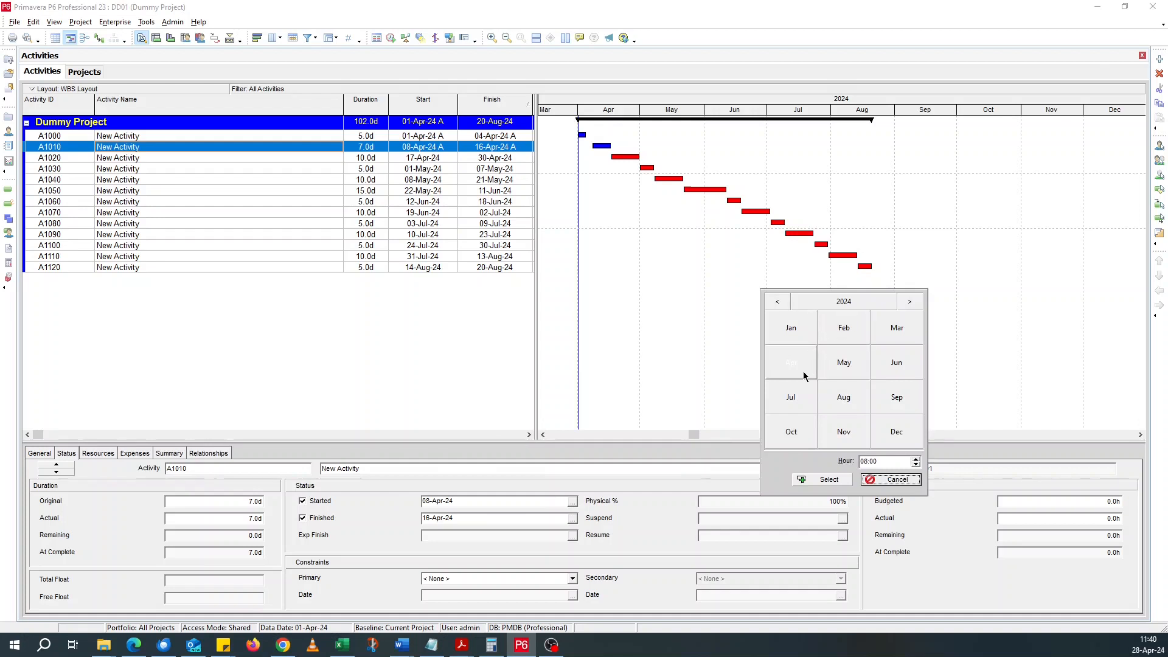
{"action": "left_click", "coordinate": [790, 362]}
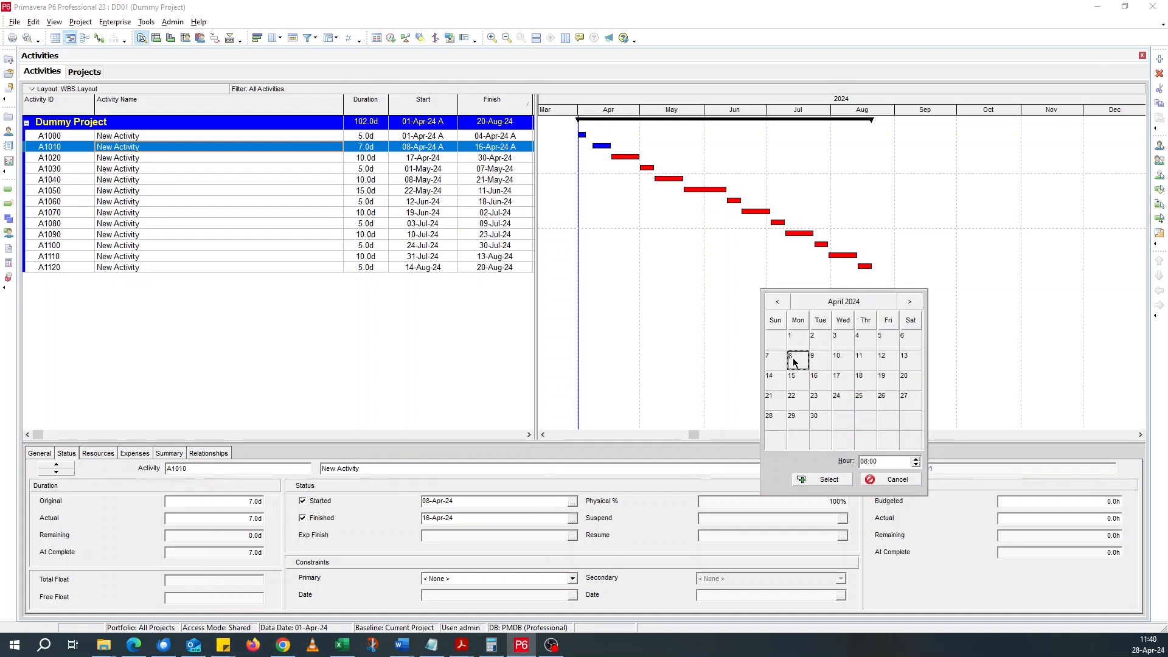
{"action": "left_click", "coordinate": [896, 480]}
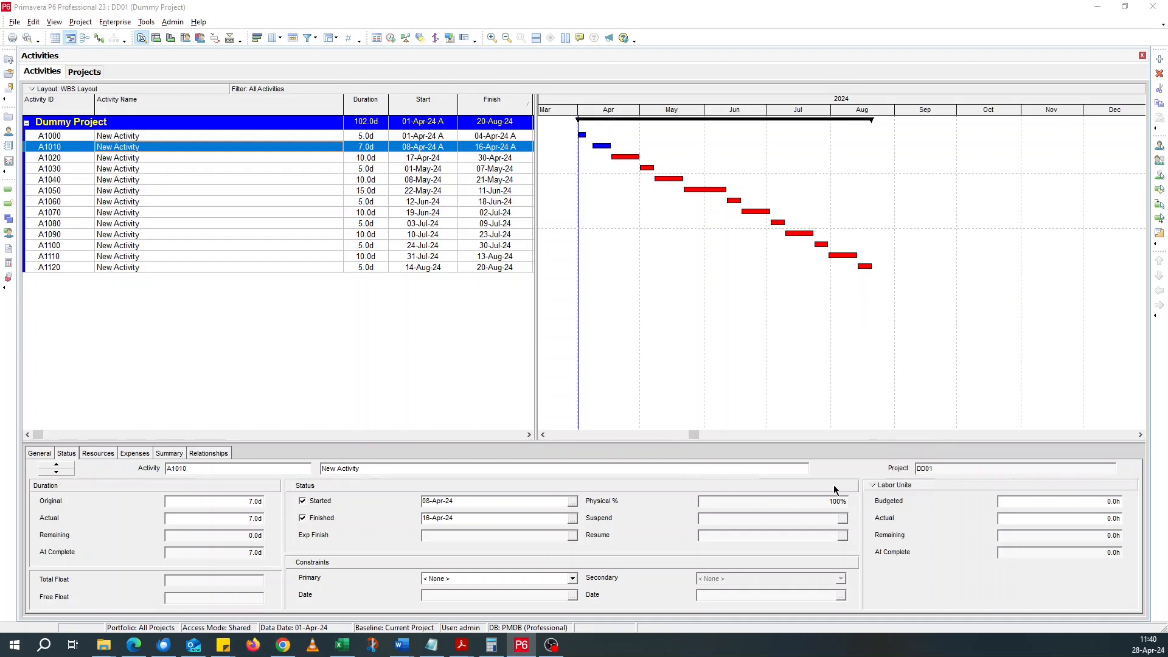
{"action": "left_click", "coordinate": [572, 500]}
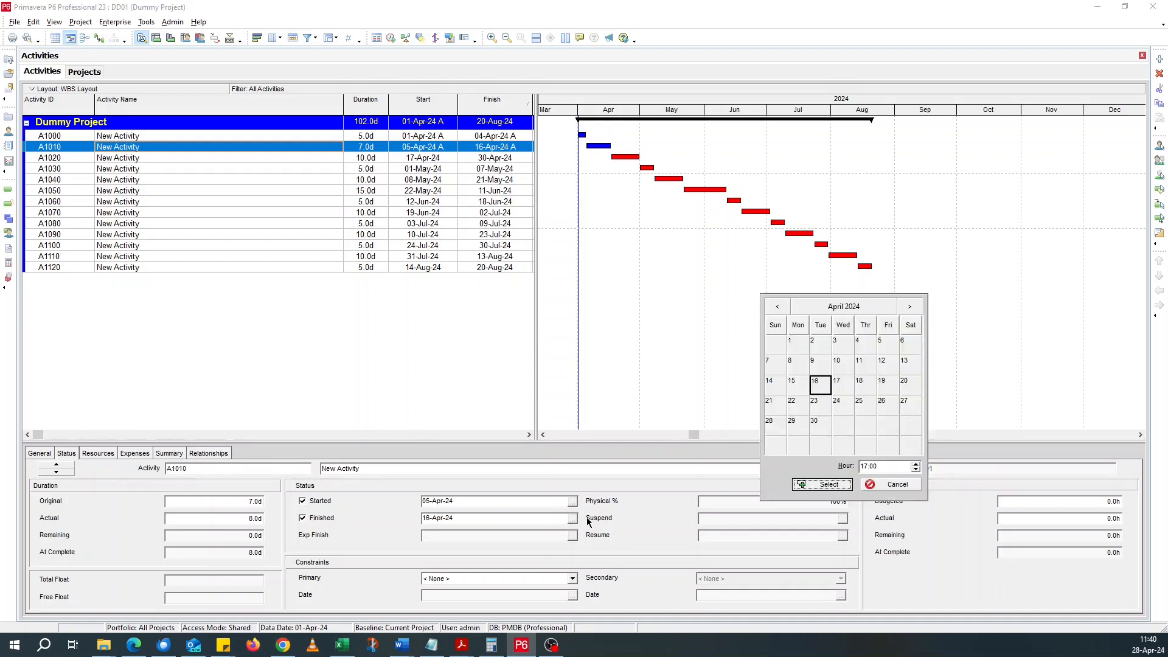
{"action": "left_click", "coordinate": [821, 485]}
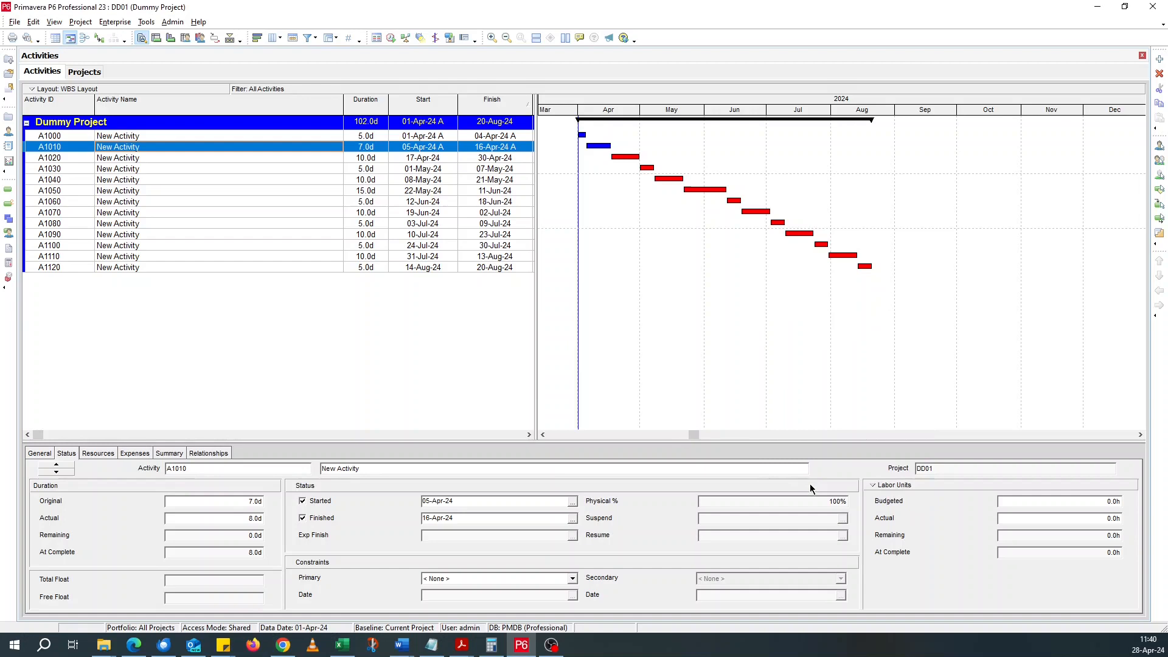
{"action": "mouse_move", "coordinate": [576, 371]}
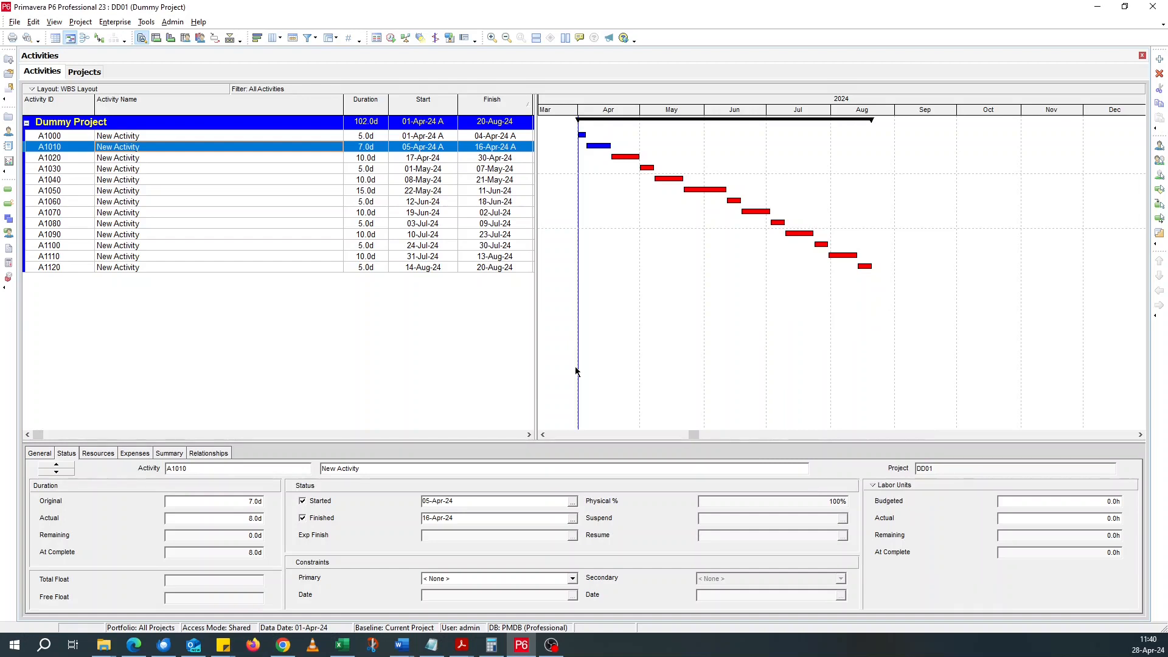
{"action": "mouse_move", "coordinate": [324, 161]}
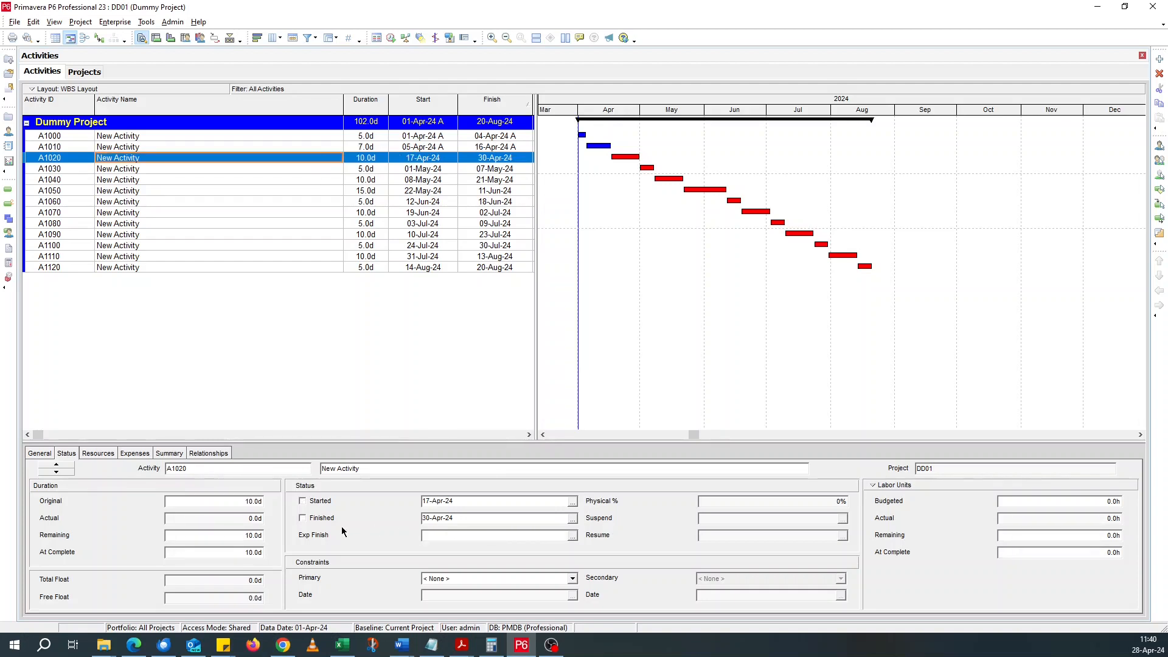
- Mark A1020 started (17-Apr-24 to 30-Apr-24), then move to activity A1050
{"action": "left_click", "coordinate": [303, 518]}
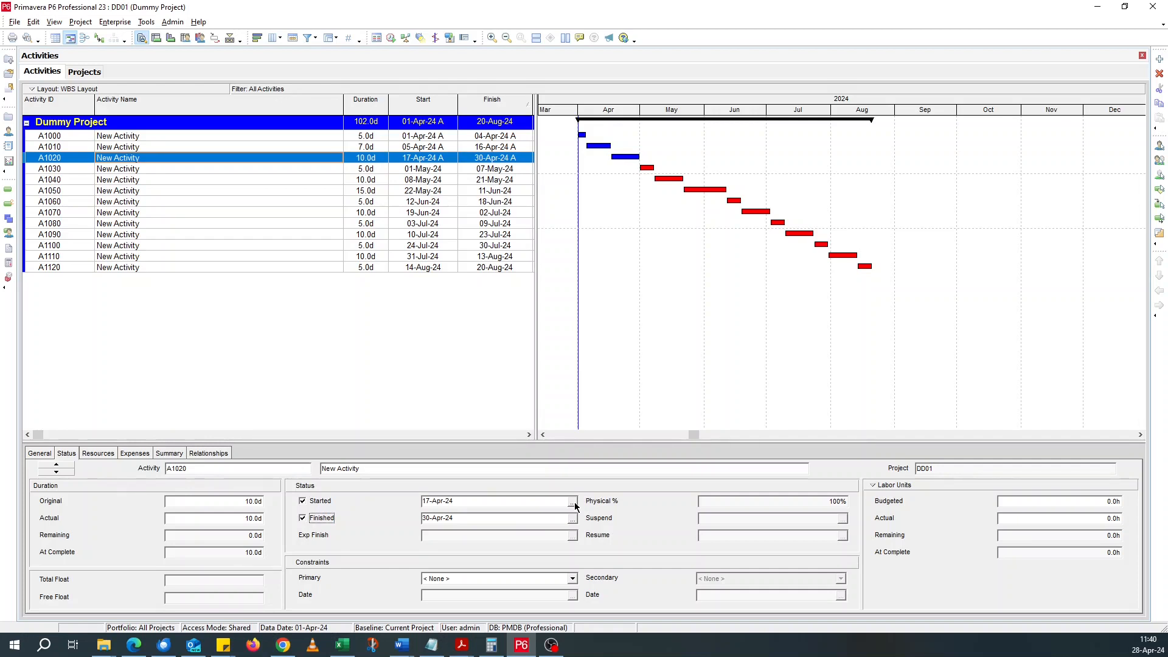
{"action": "mouse_move", "coordinate": [299, 249]}
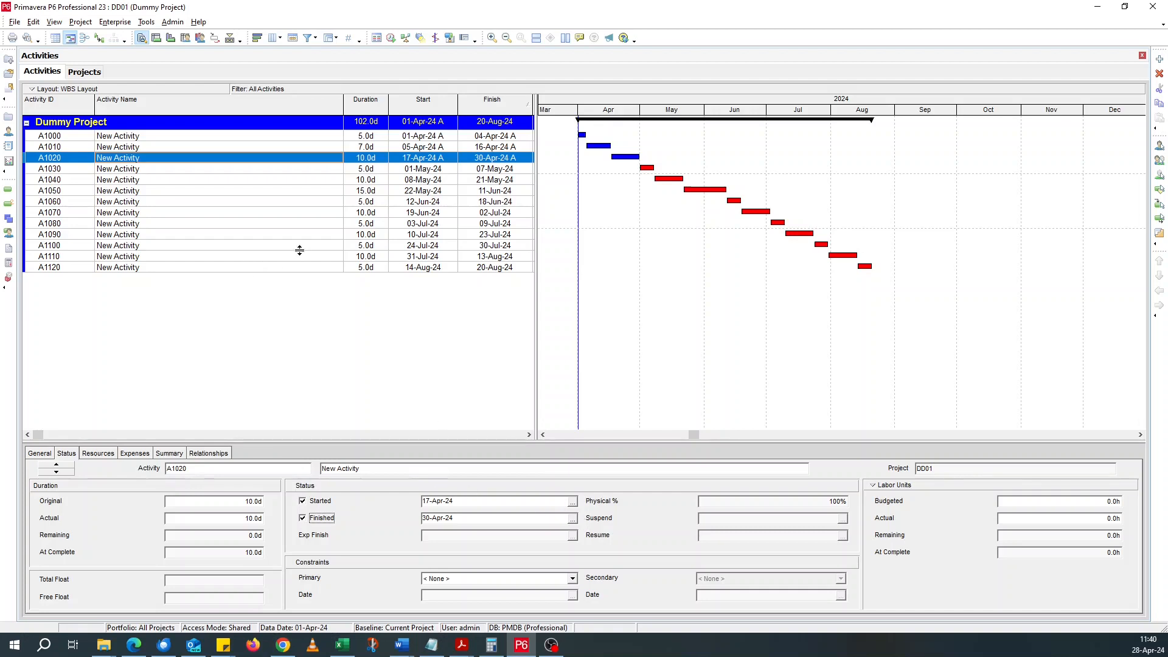
{"action": "mouse_move", "coordinate": [179, 195]}
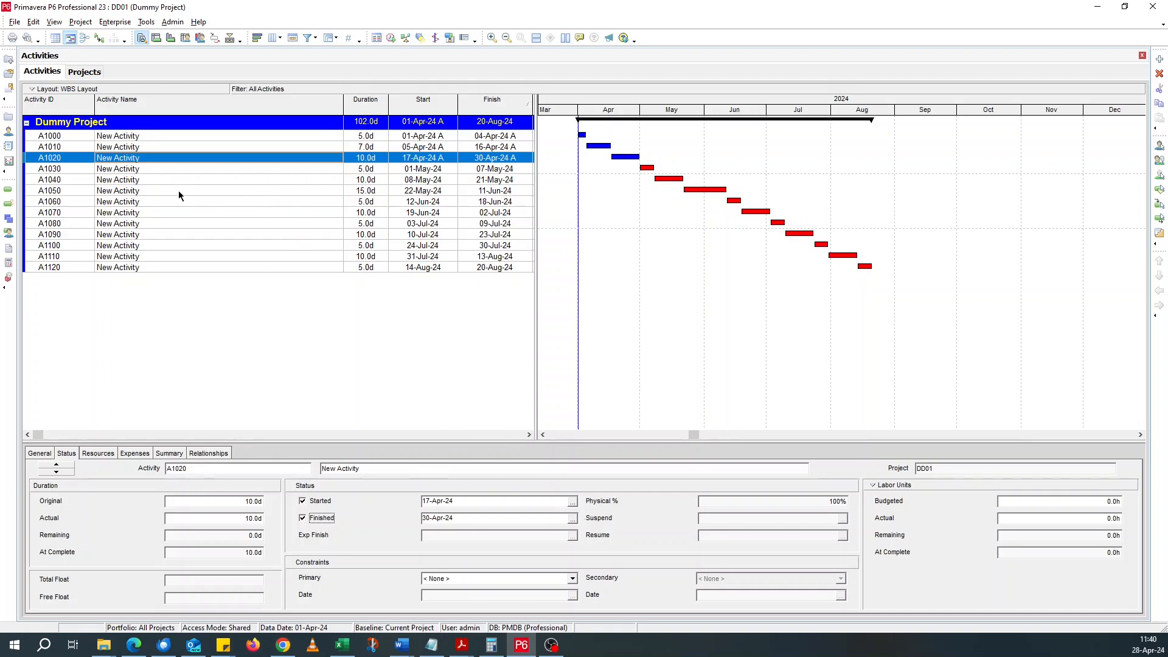
{"action": "left_click", "coordinate": [179, 191]}
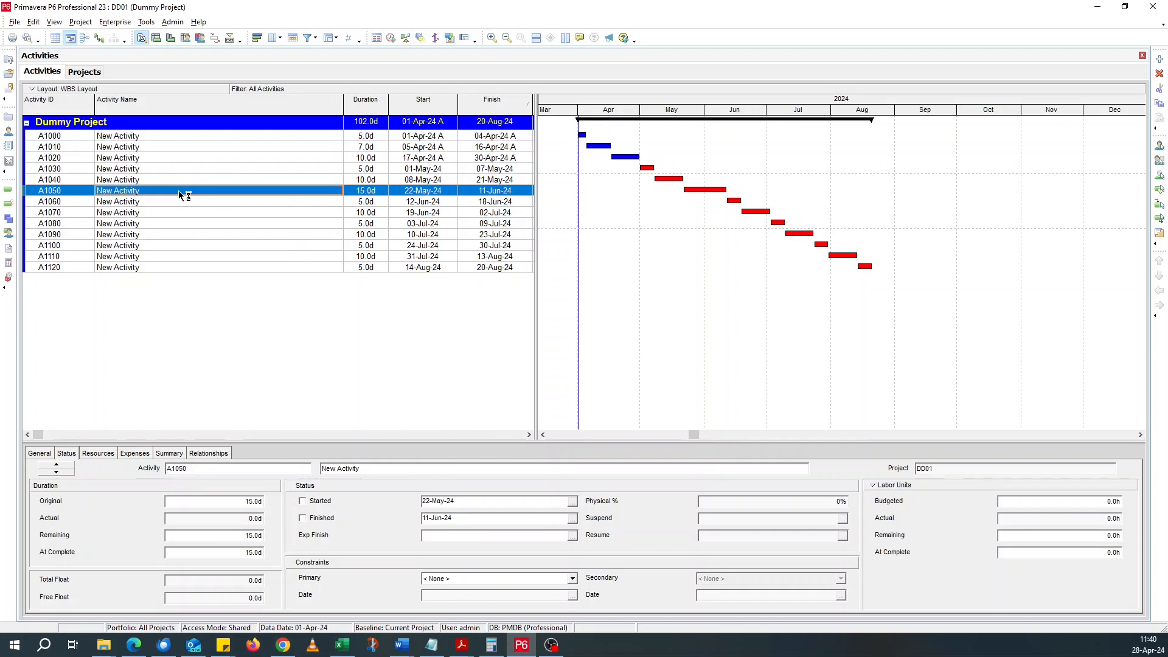
{"action": "mouse_move", "coordinate": [421, 190]}
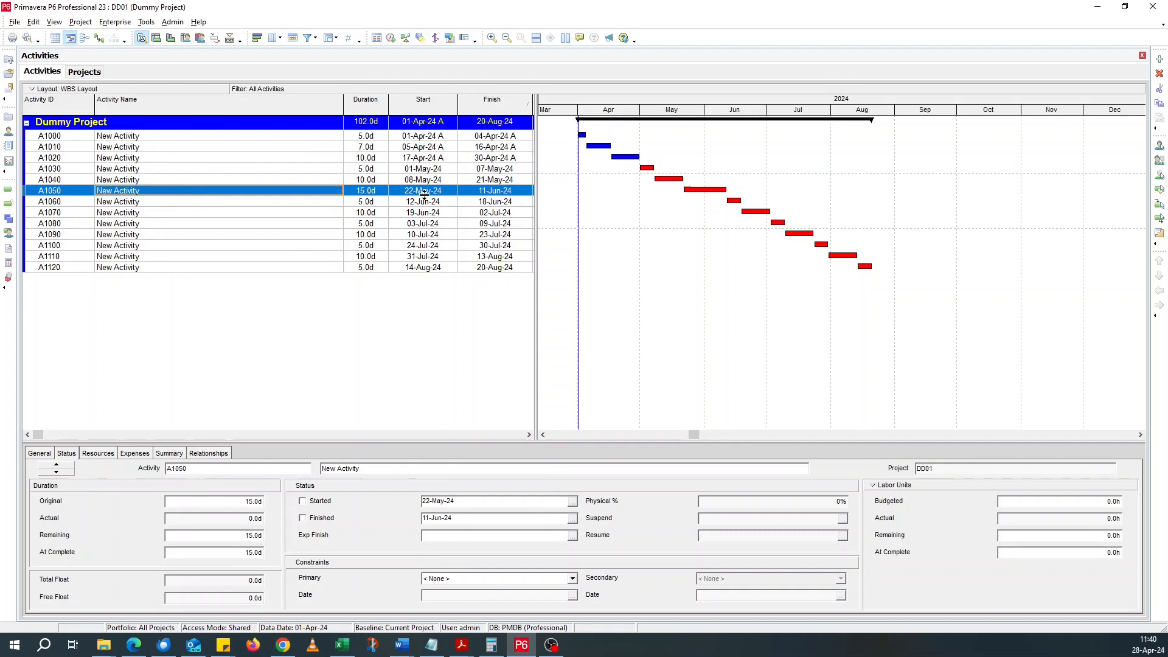
{"action": "mouse_move", "coordinate": [499, 276]}
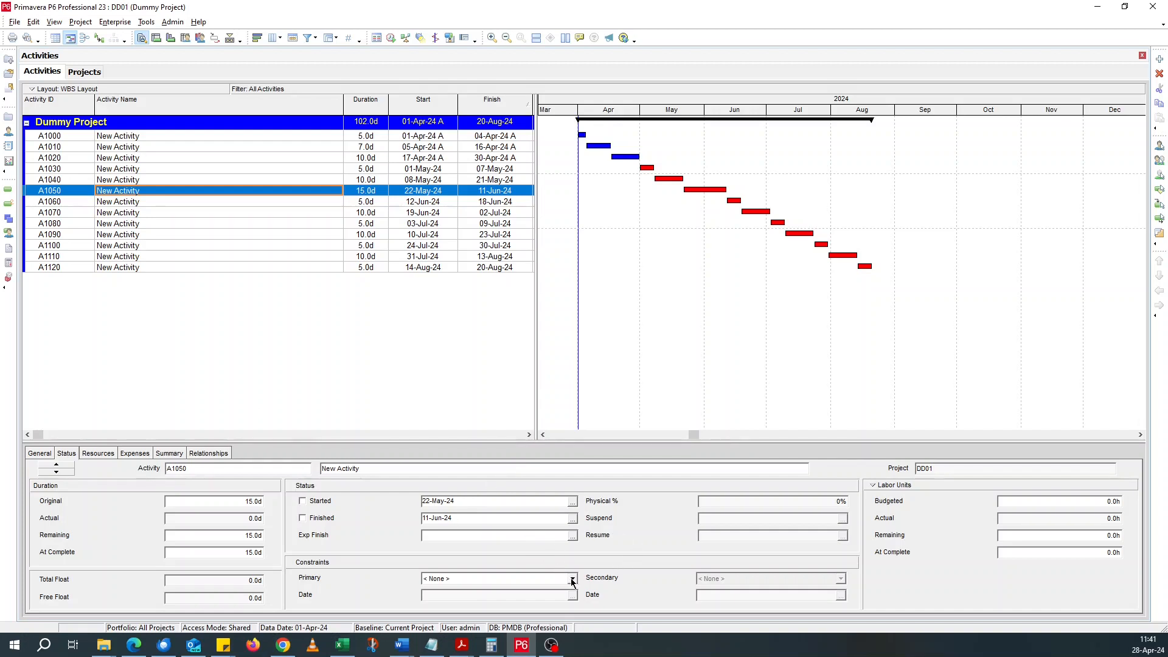
- Set A1050's primary constraint type to Start On or After
{"action": "left_click", "coordinate": [572, 579]}
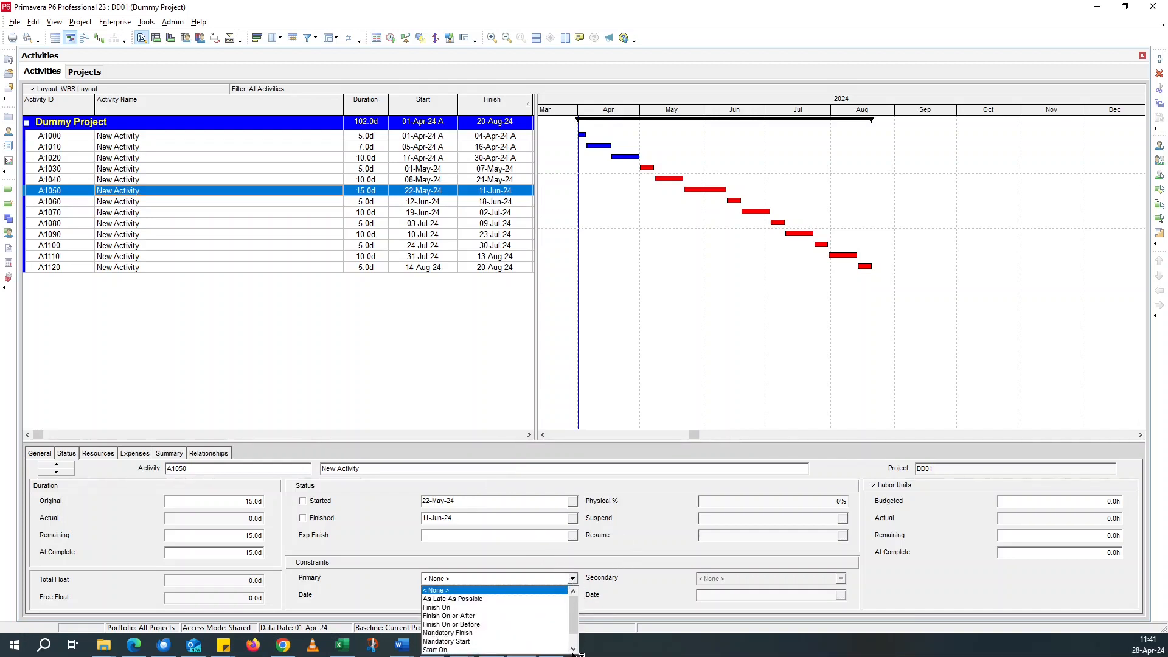
{"action": "scroll", "scroll_direction": "down", "scroll_amount": 3}
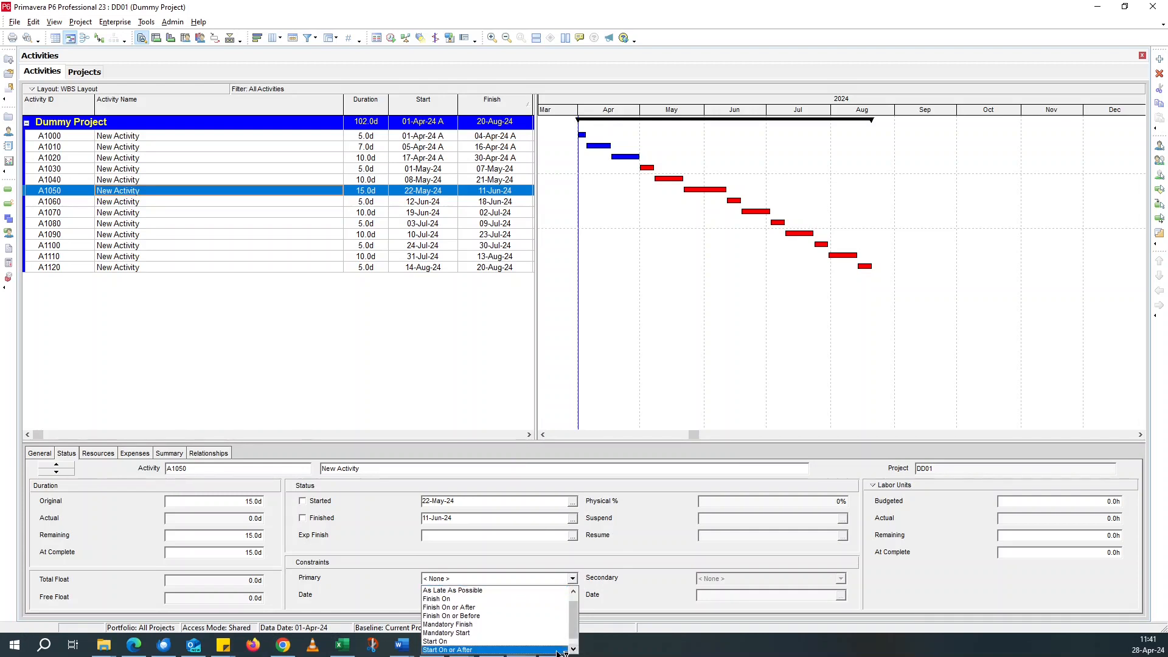
{"action": "left_click", "coordinate": [447, 650]}
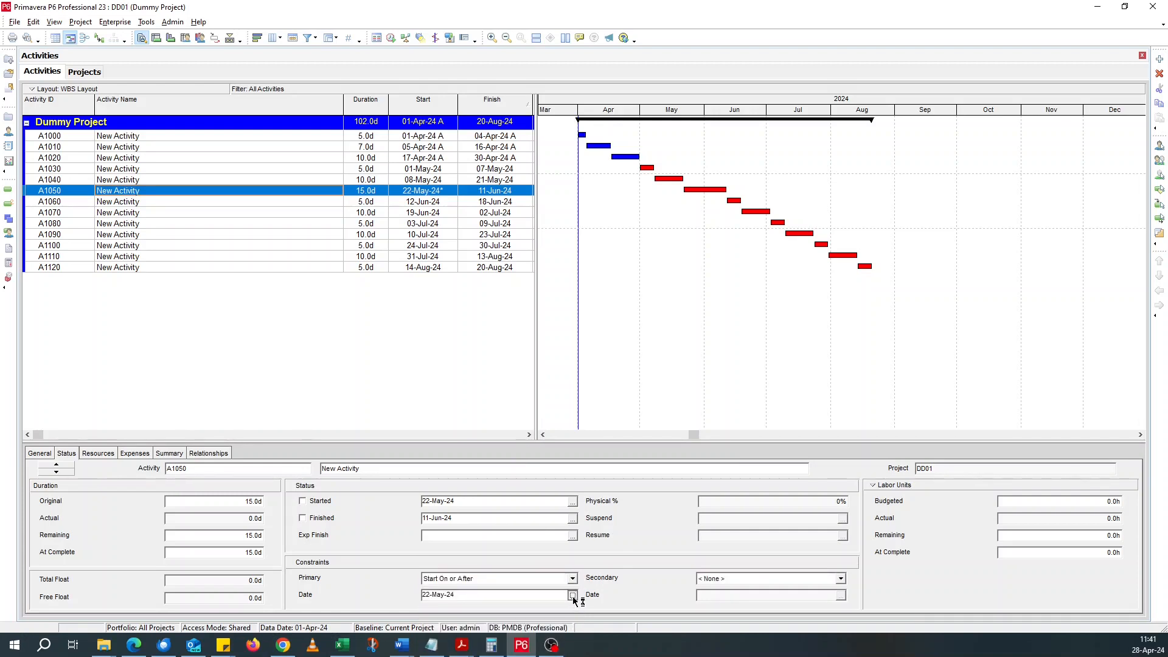
{"action": "left_click", "coordinate": [572, 595]}
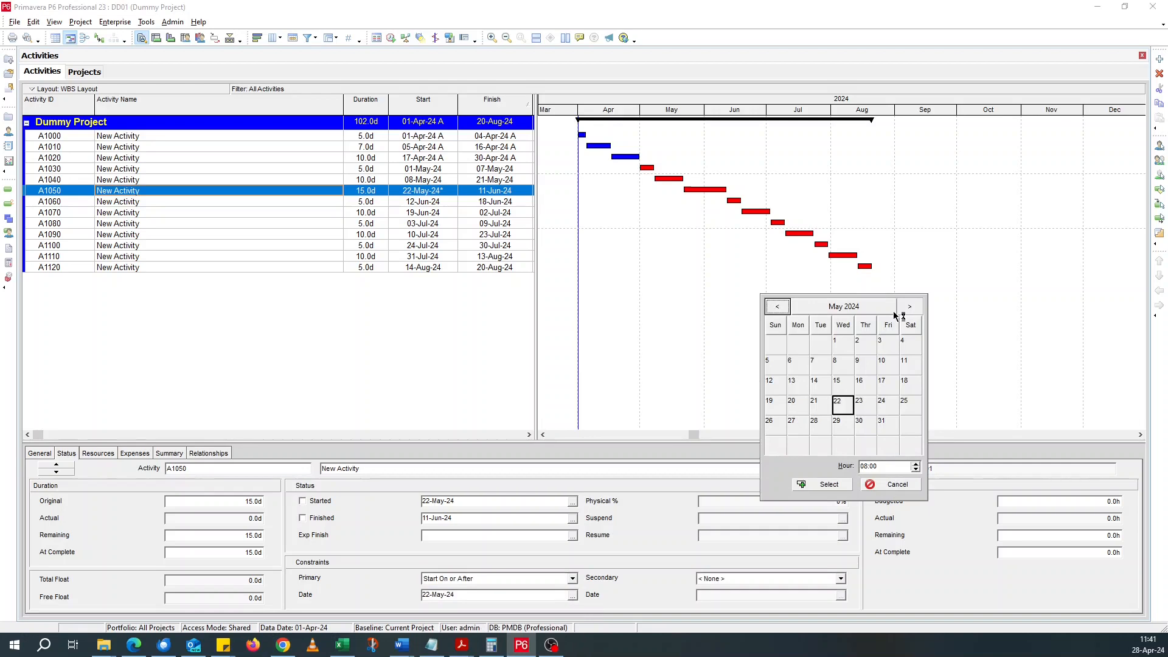
{"action": "mouse_move", "coordinate": [858, 313]}
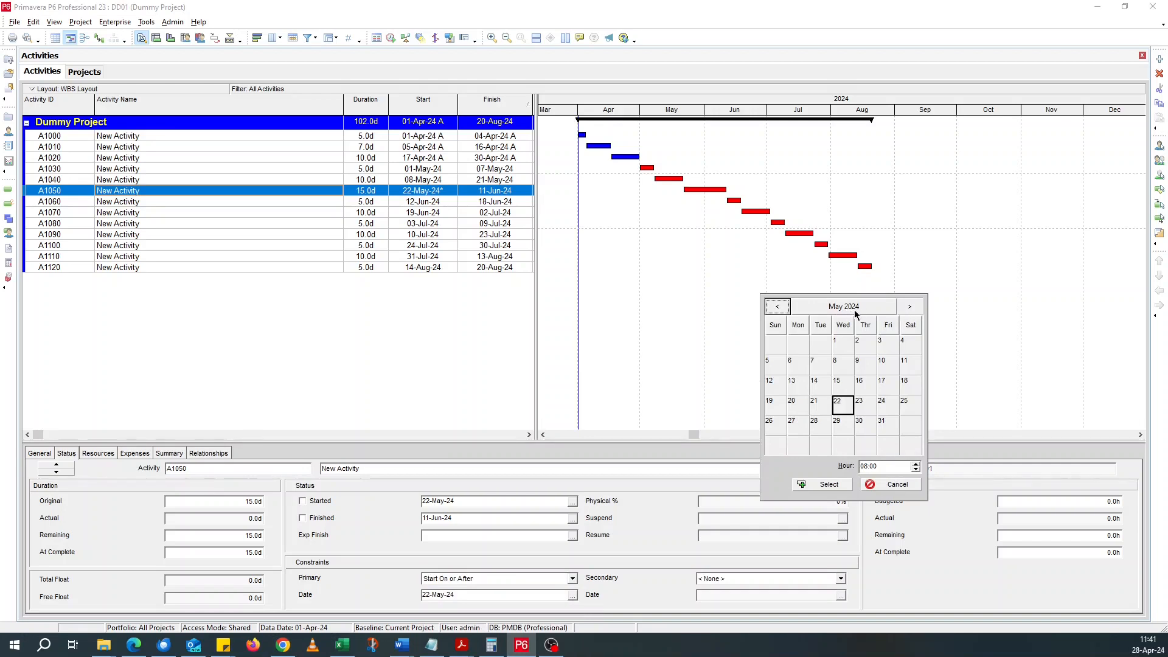
{"action": "mouse_move", "coordinate": [909, 307]}
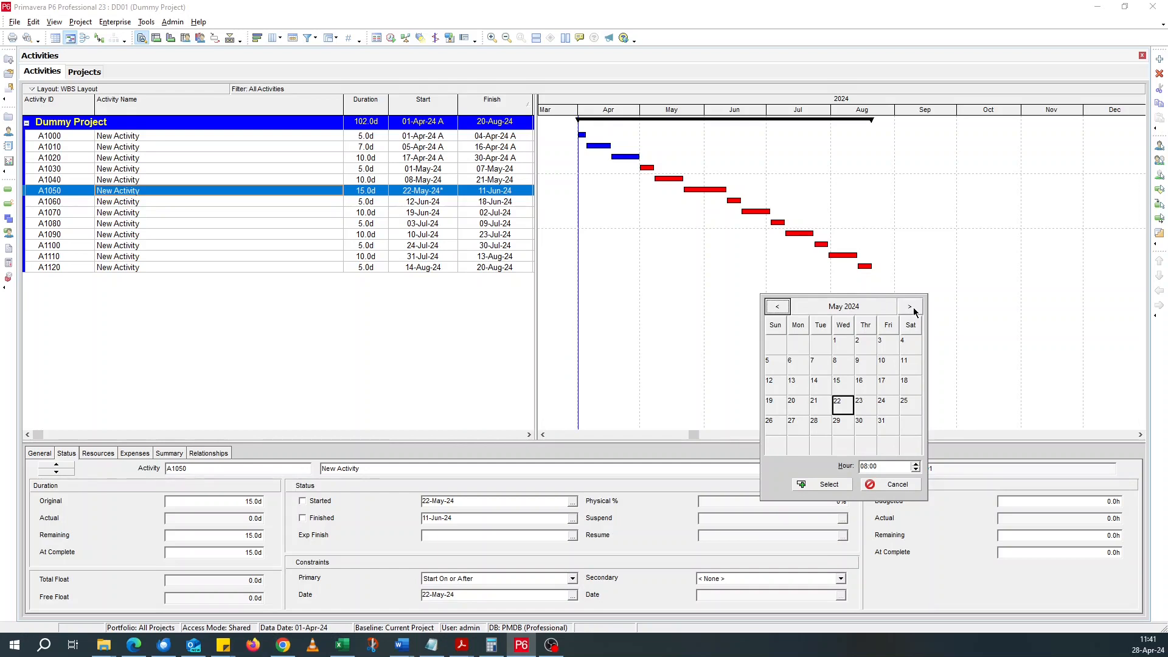
{"action": "left_click", "coordinate": [908, 306]}
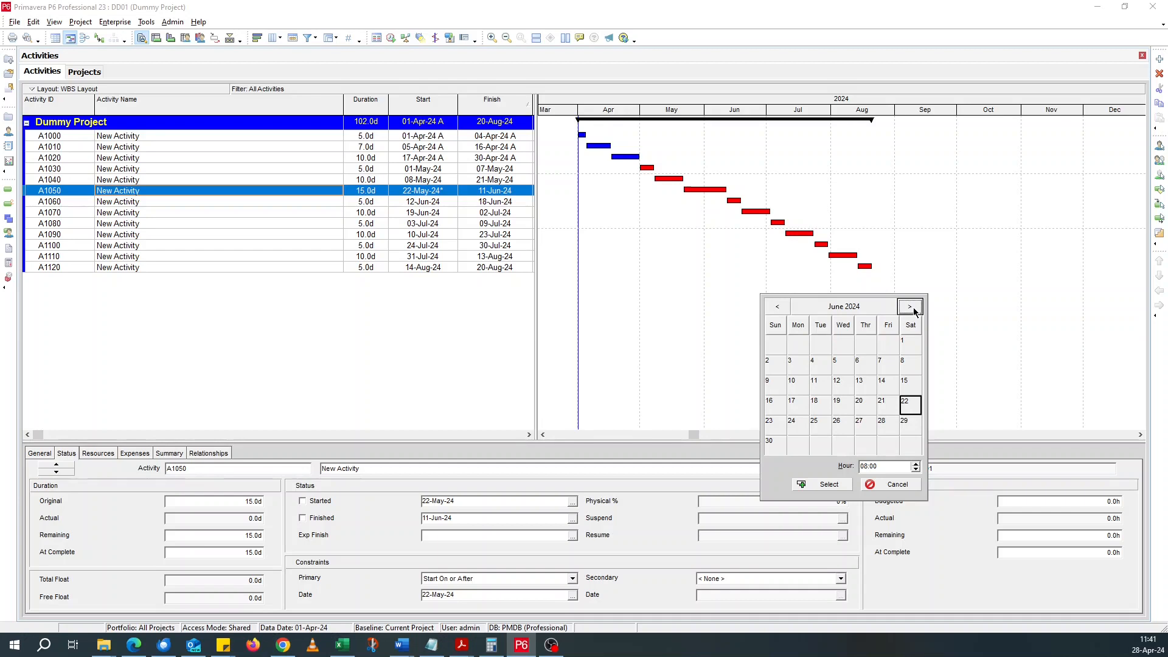
{"action": "left_click", "coordinate": [910, 307]}
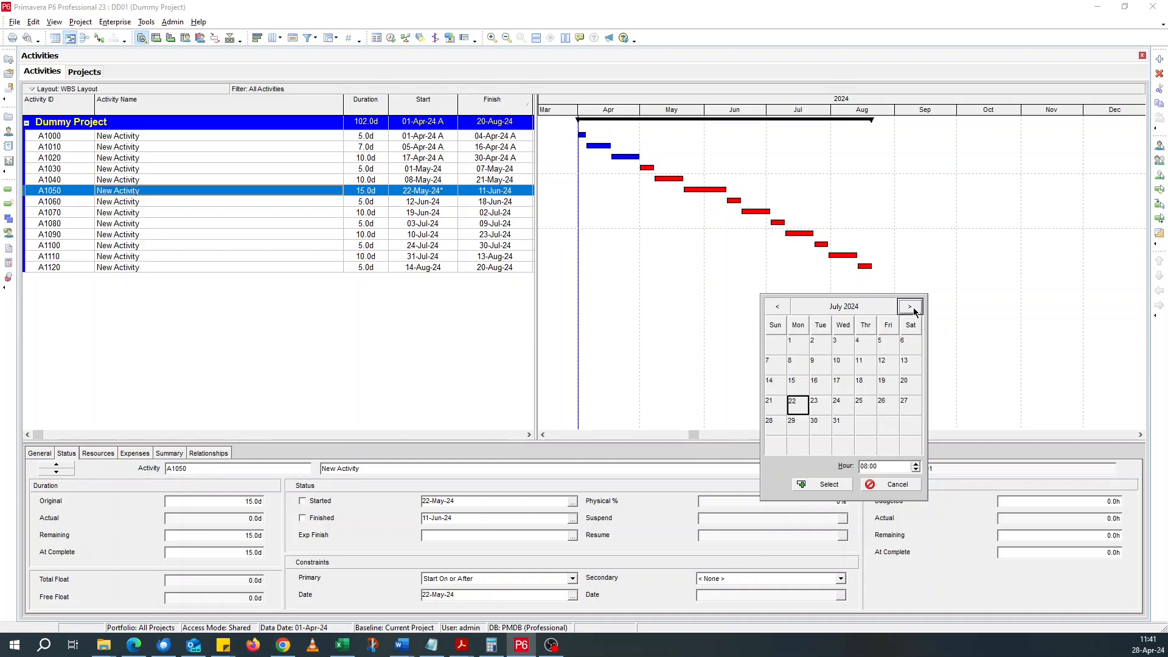
{"action": "left_click", "coordinate": [910, 306]}
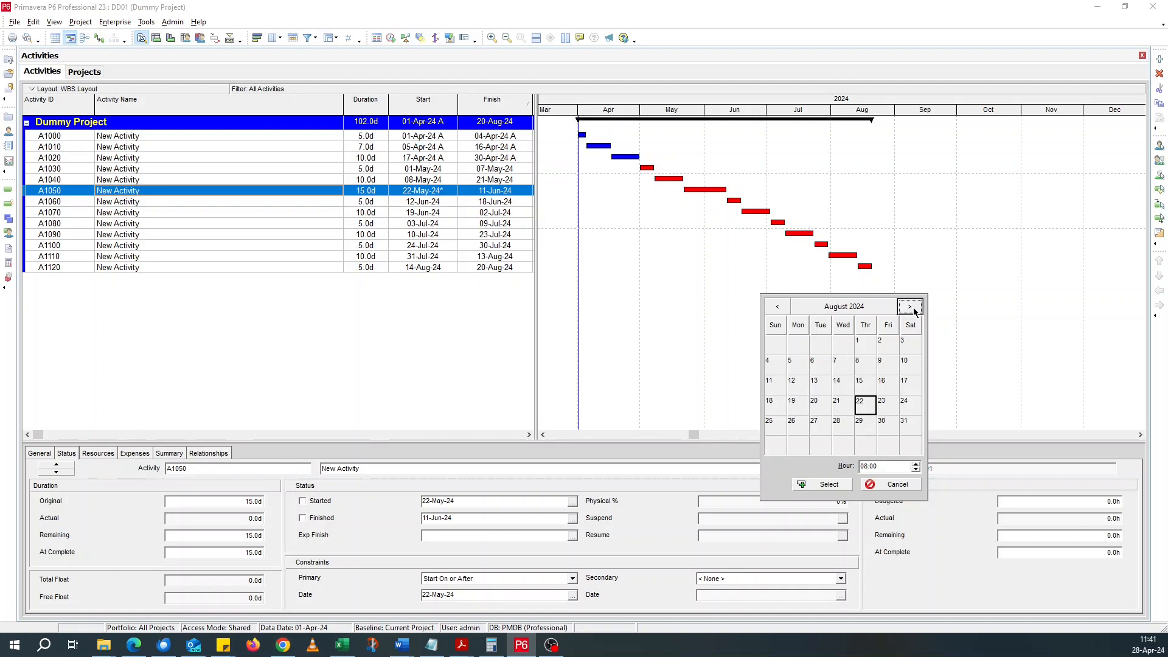
{"action": "left_click", "coordinate": [911, 306]}
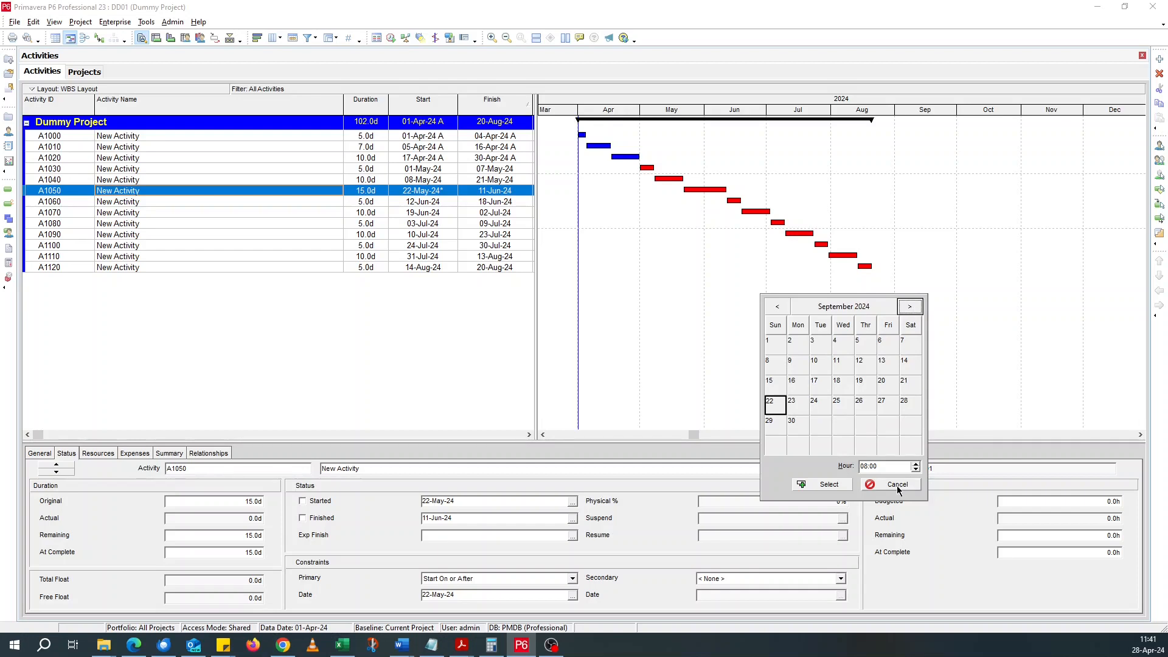
{"action": "left_click", "coordinate": [892, 484]}
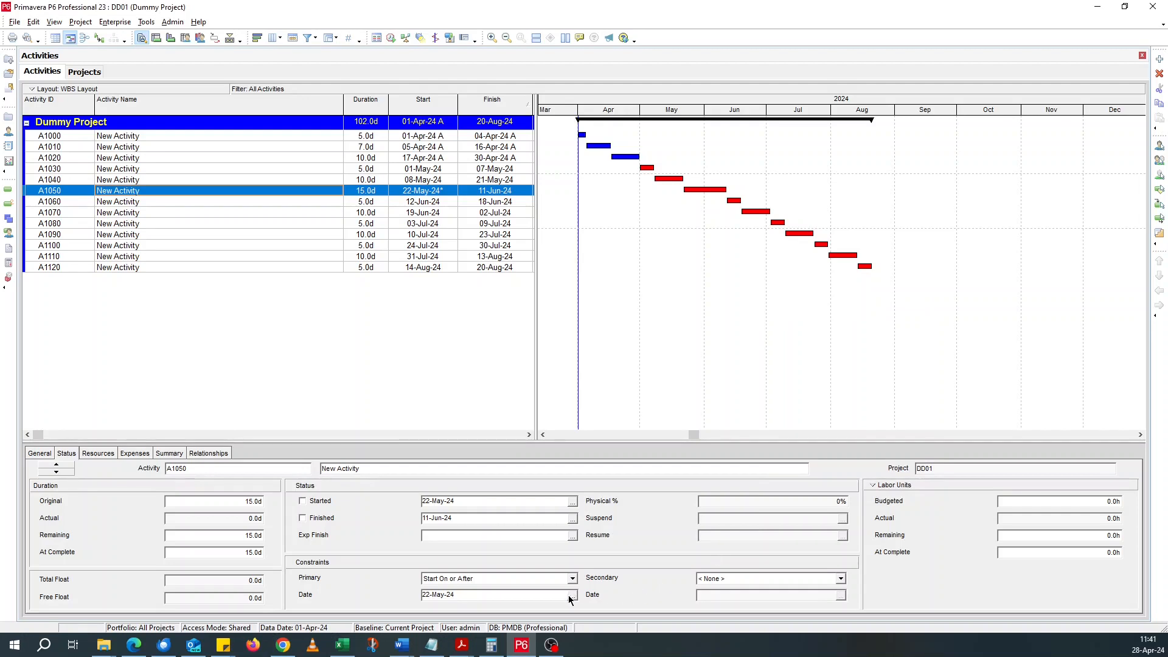
- Set A1050's constraint date to 02-Sep-24 via the calendar picker
{"action": "left_click", "coordinate": [572, 595]}
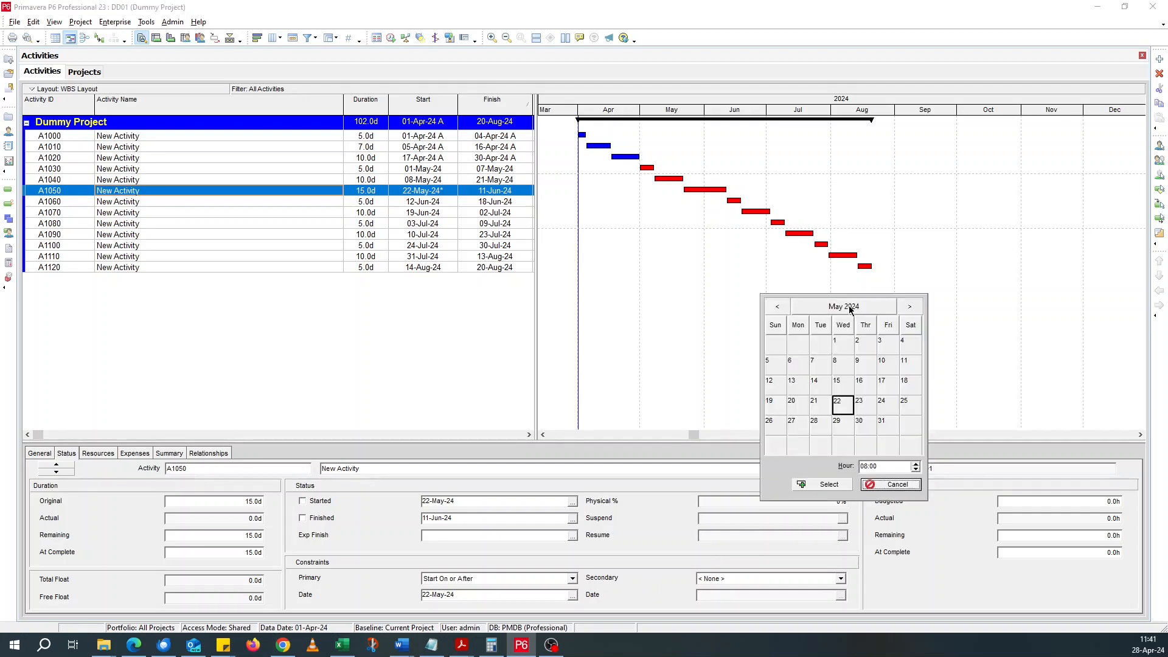
{"action": "left_click", "coordinate": [842, 306]}
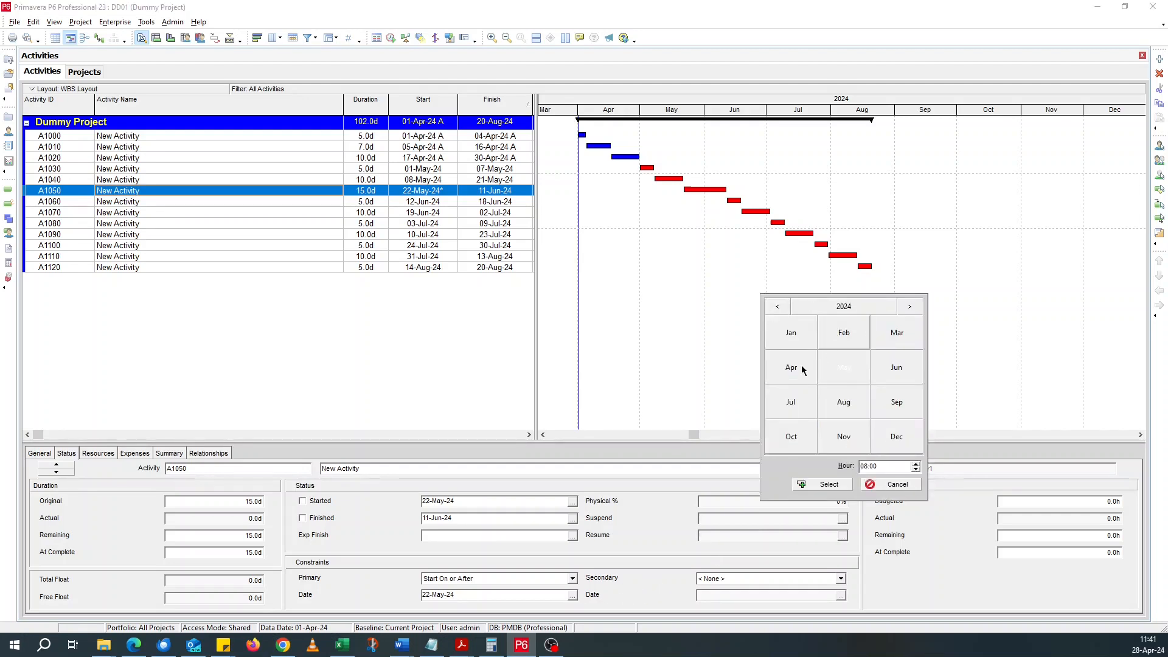
{"action": "mouse_move", "coordinate": [878, 409]}
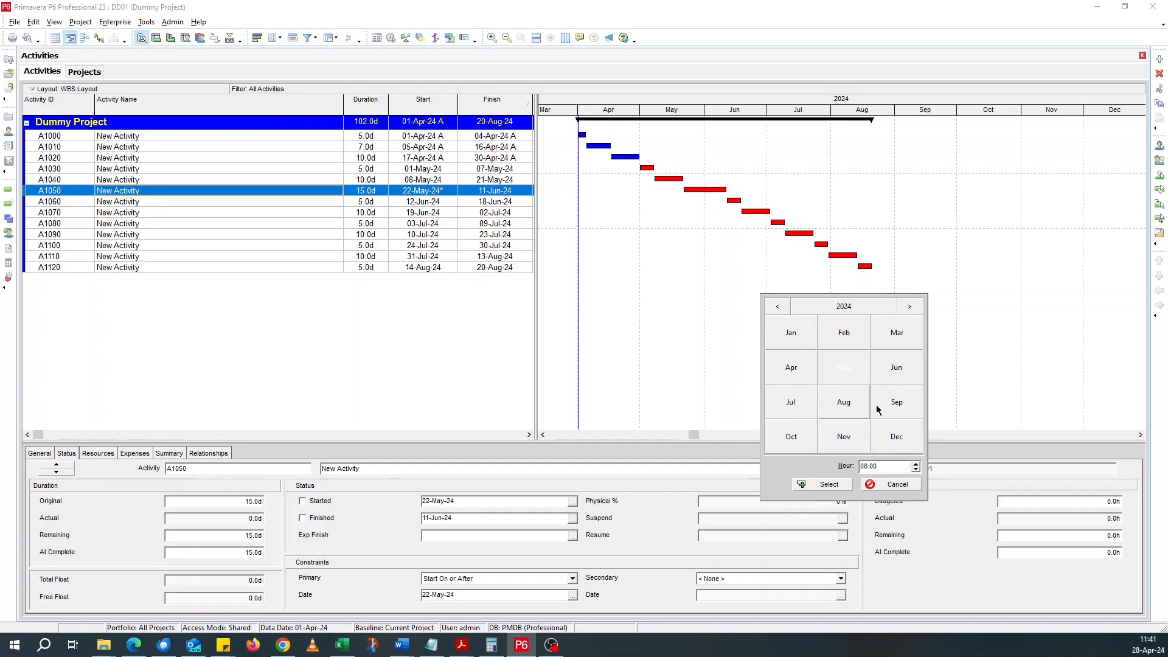
{"action": "mouse_move", "coordinate": [896, 403]}
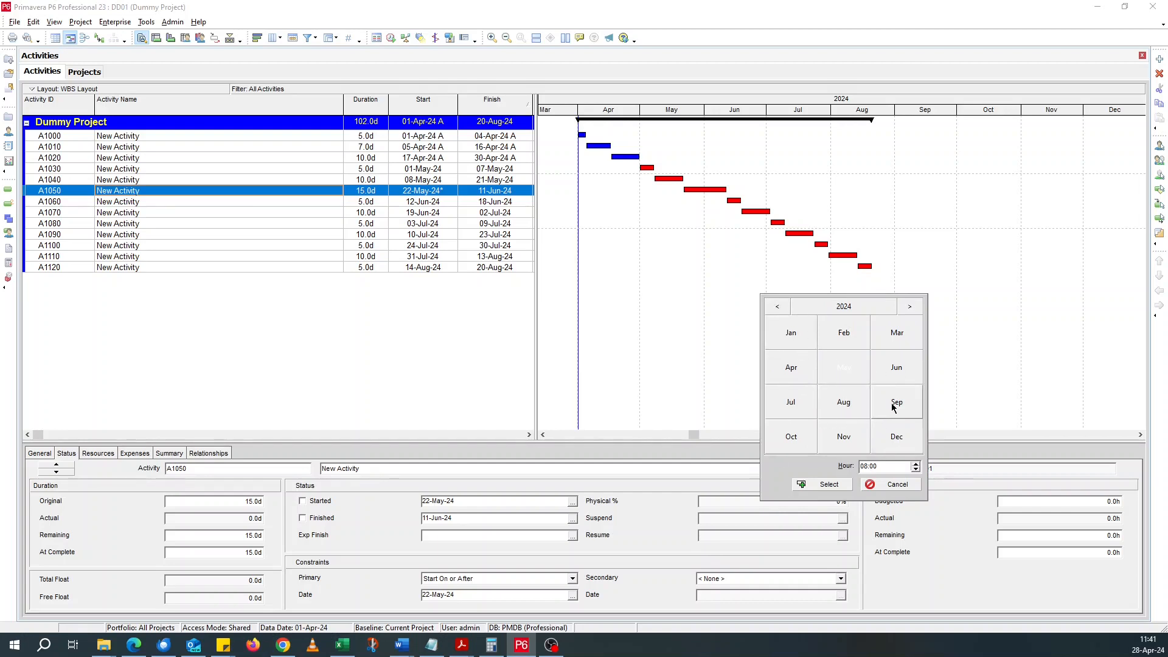
{"action": "left_click", "coordinate": [897, 403]}
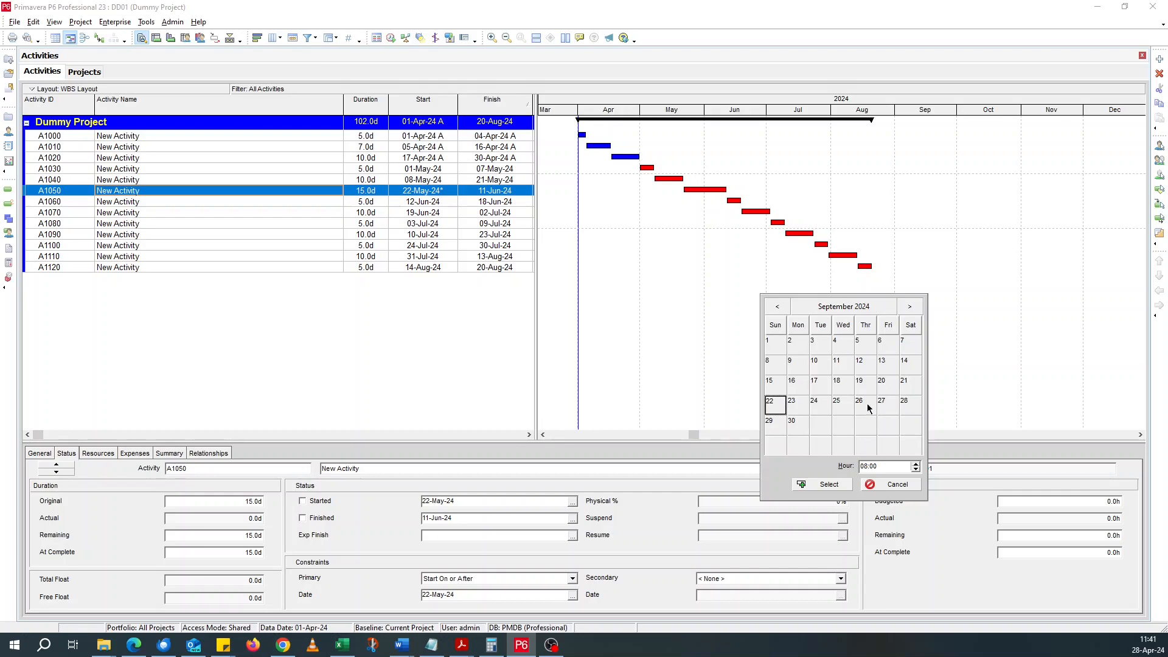
{"action": "mouse_move", "coordinate": [796, 349]}
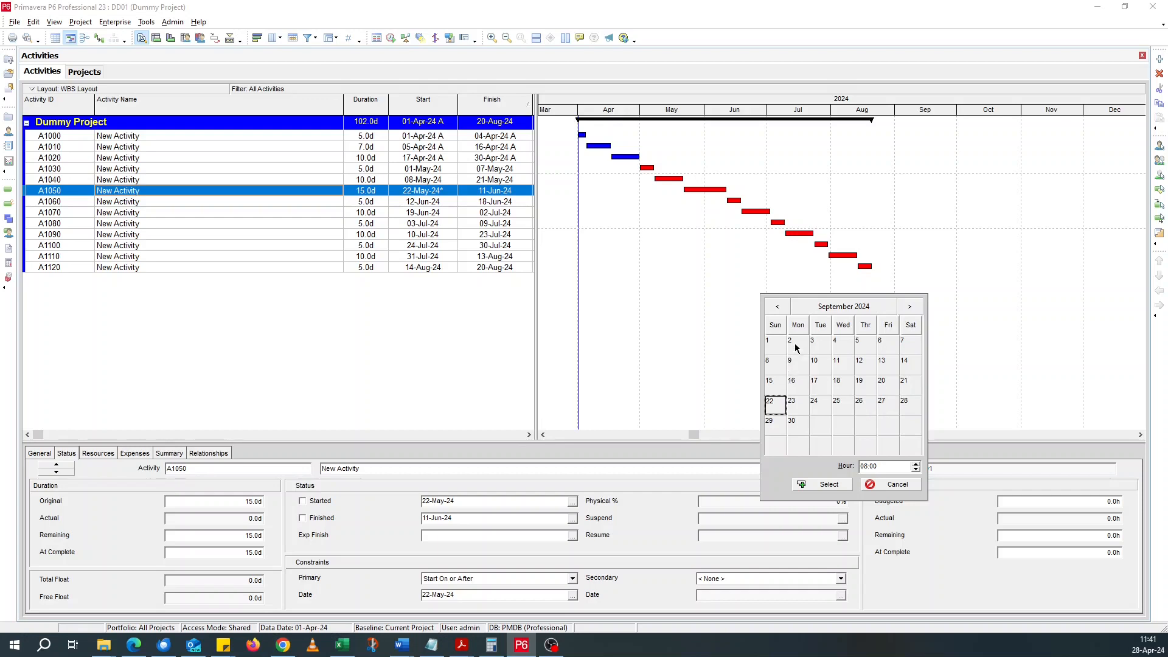
{"action": "left_click", "coordinate": [788, 341]}
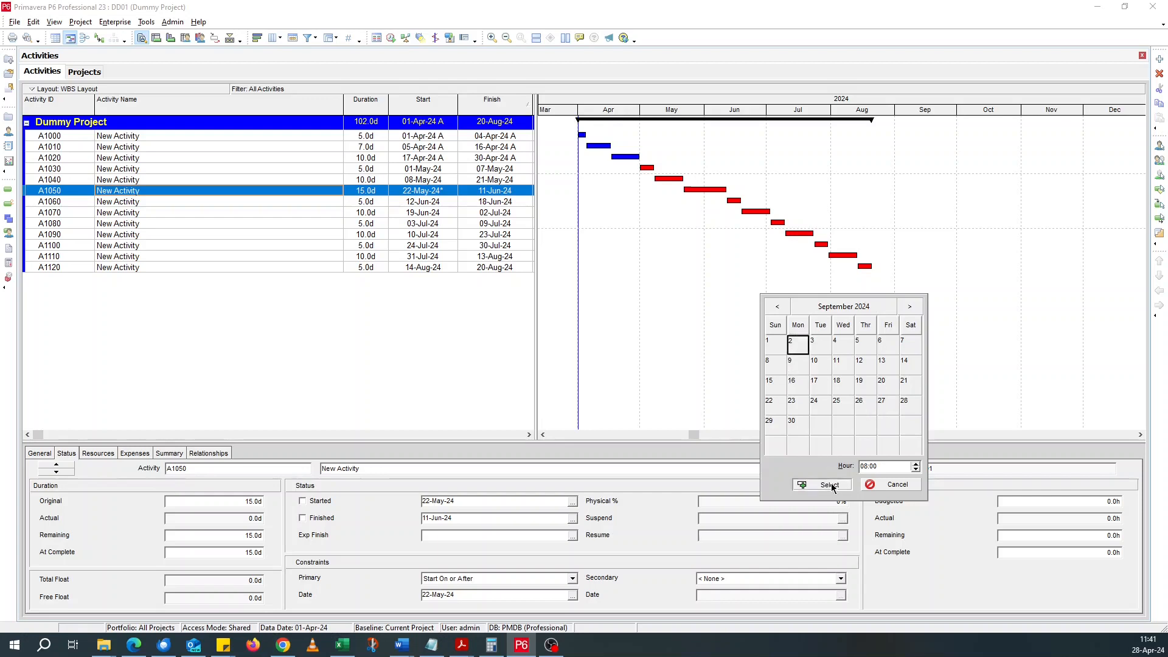
{"action": "left_click", "coordinate": [820, 485]}
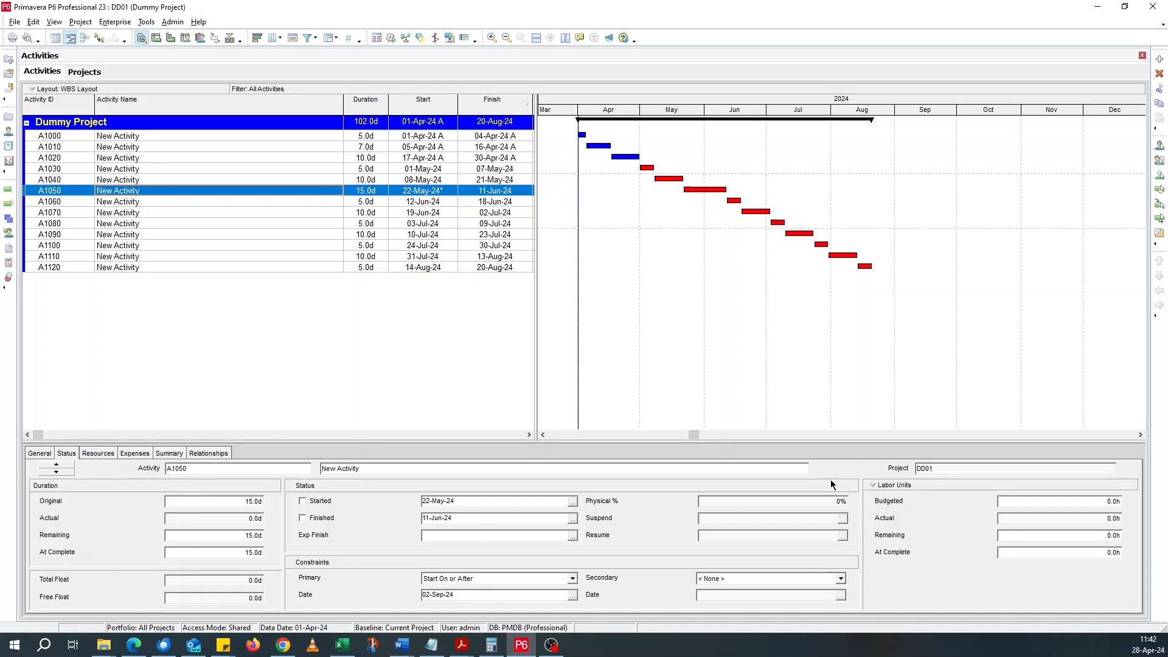
{"action": "mouse_move", "coordinate": [673, 581]}
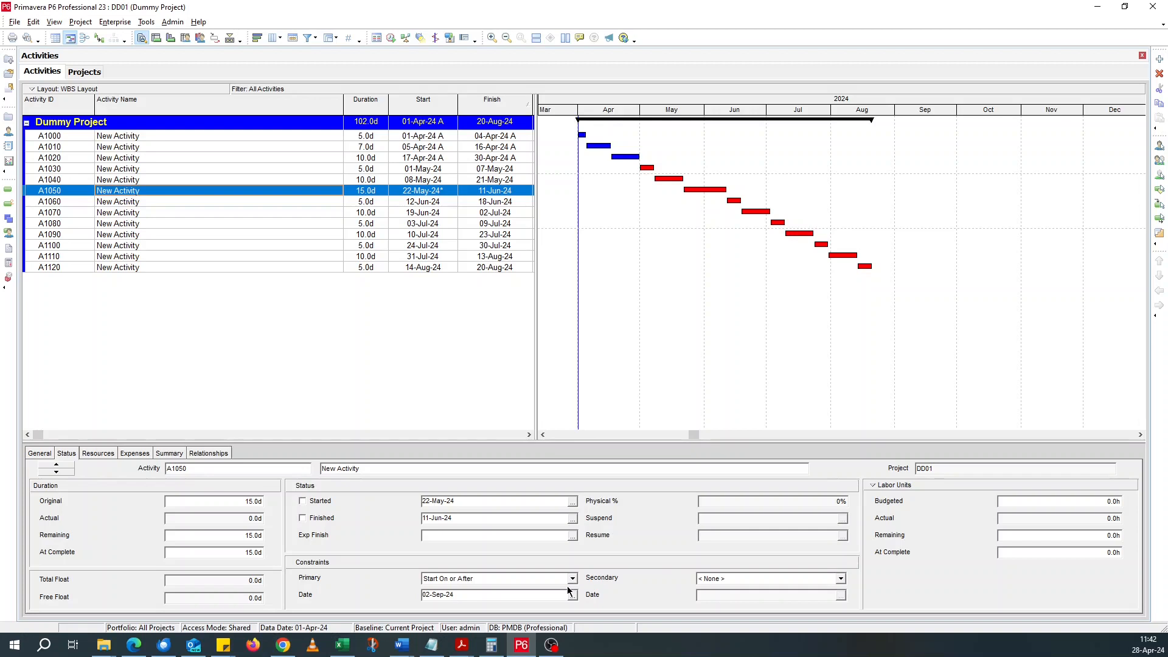
- Advance the calendar to April 2025 and set the constraint date to 07-Apr-25
{"action": "left_click", "coordinate": [572, 594]}
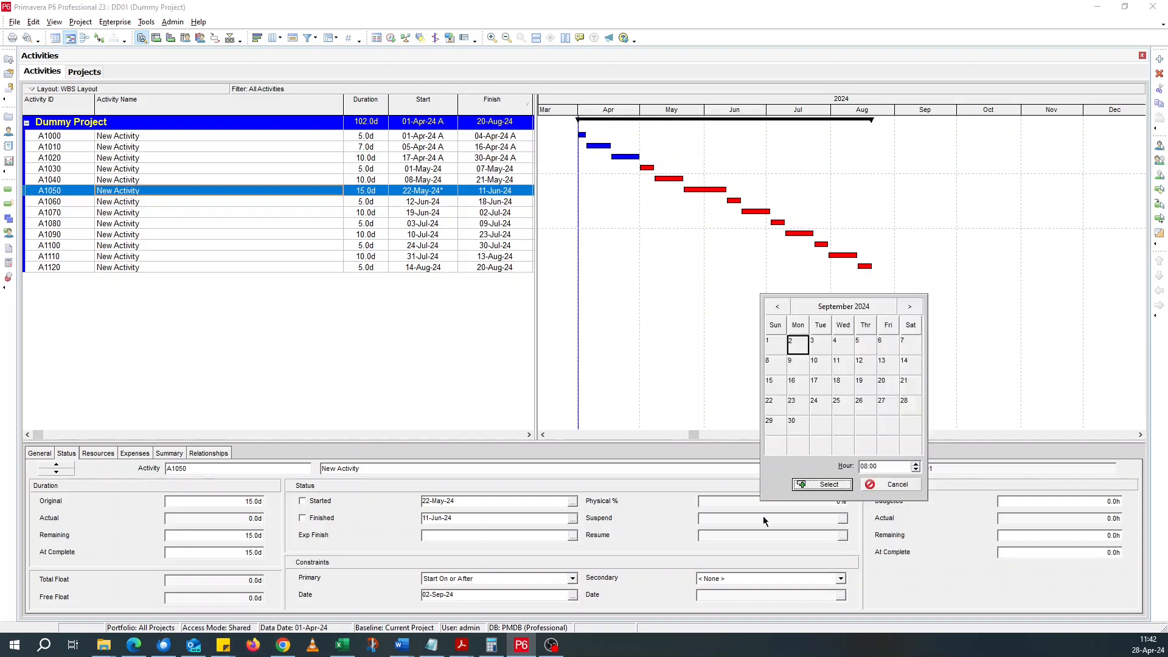
{"action": "mouse_move", "coordinate": [875, 314]}
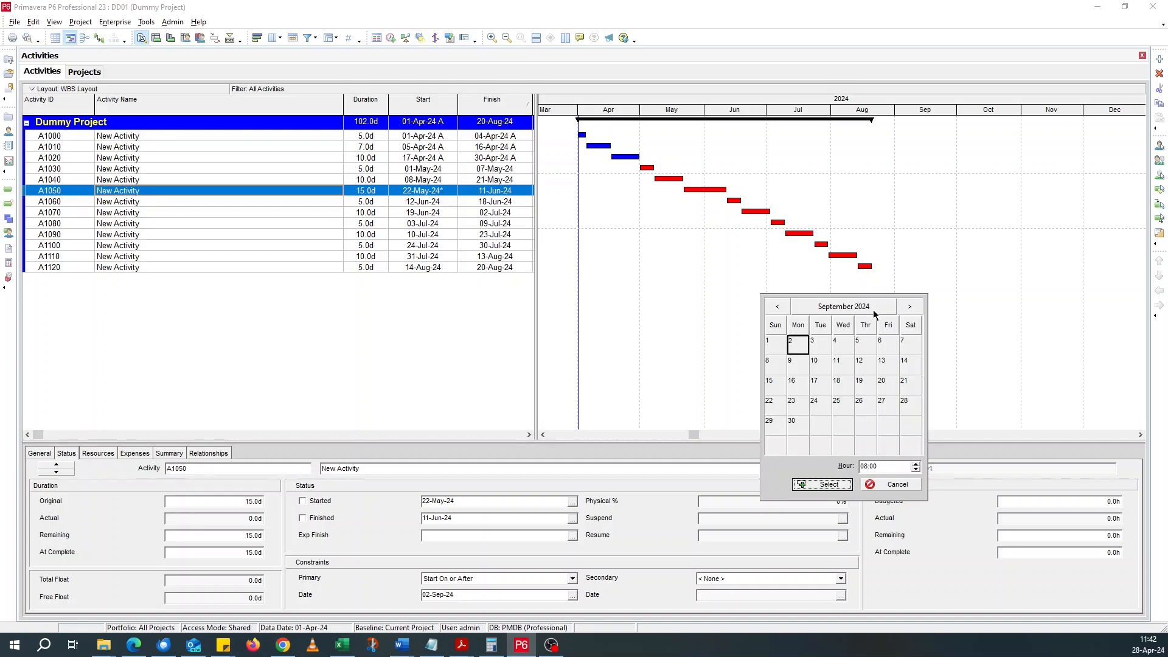
{"action": "left_click", "coordinate": [842, 307]}
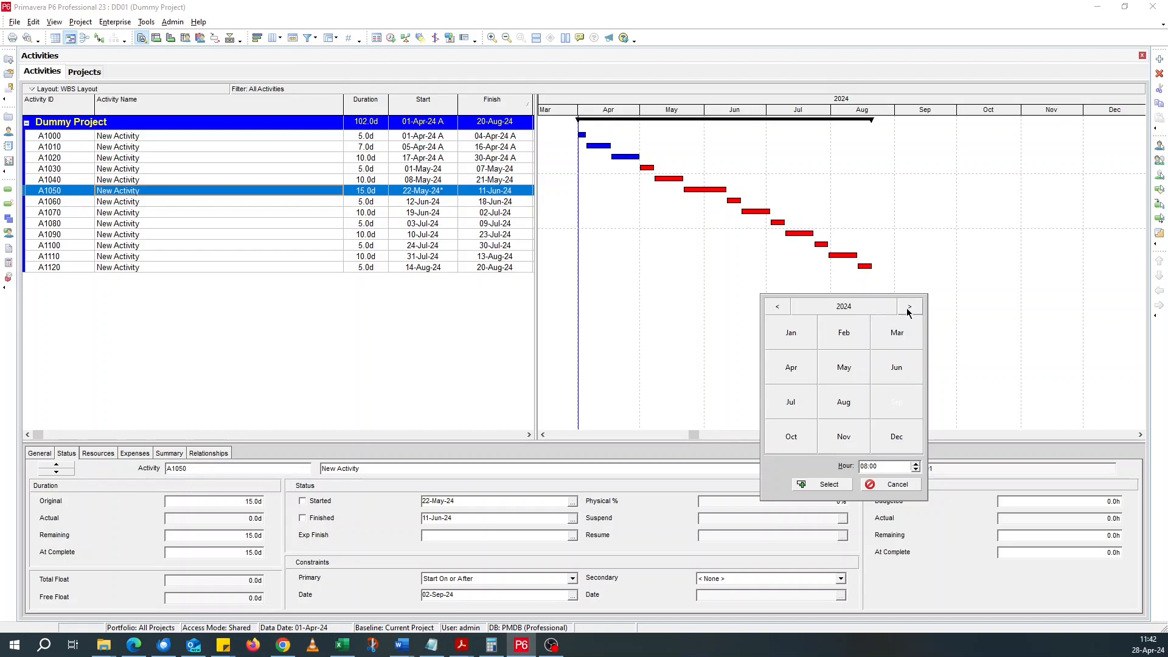
{"action": "left_click", "coordinate": [909, 306]}
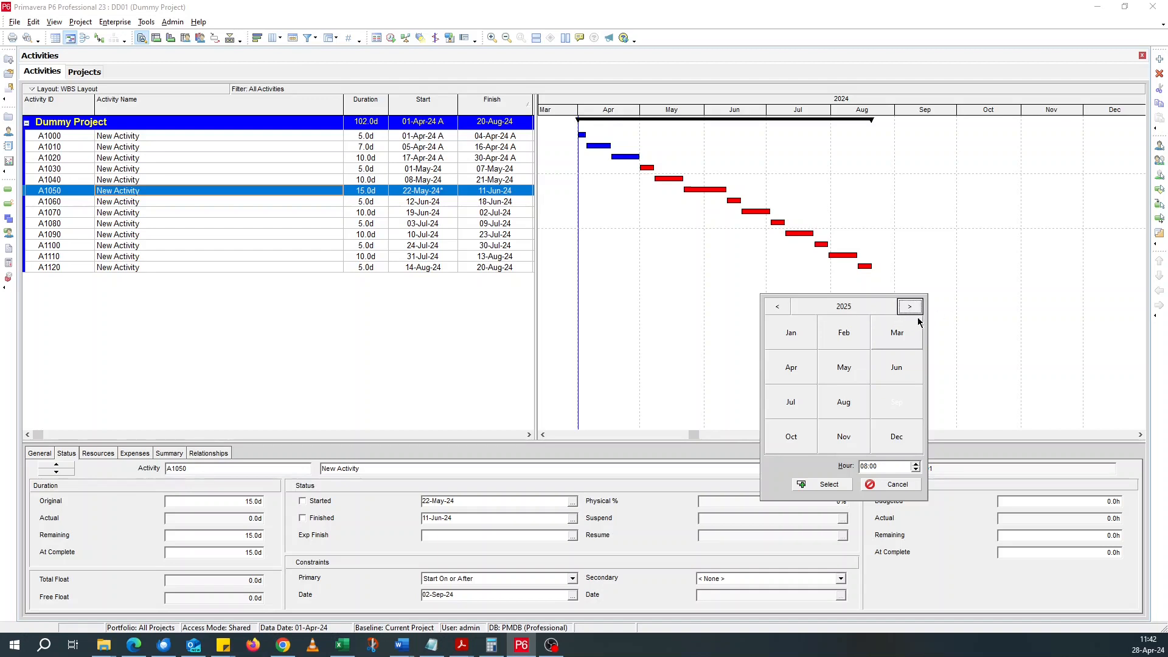
{"action": "mouse_move", "coordinate": [866, 404]}
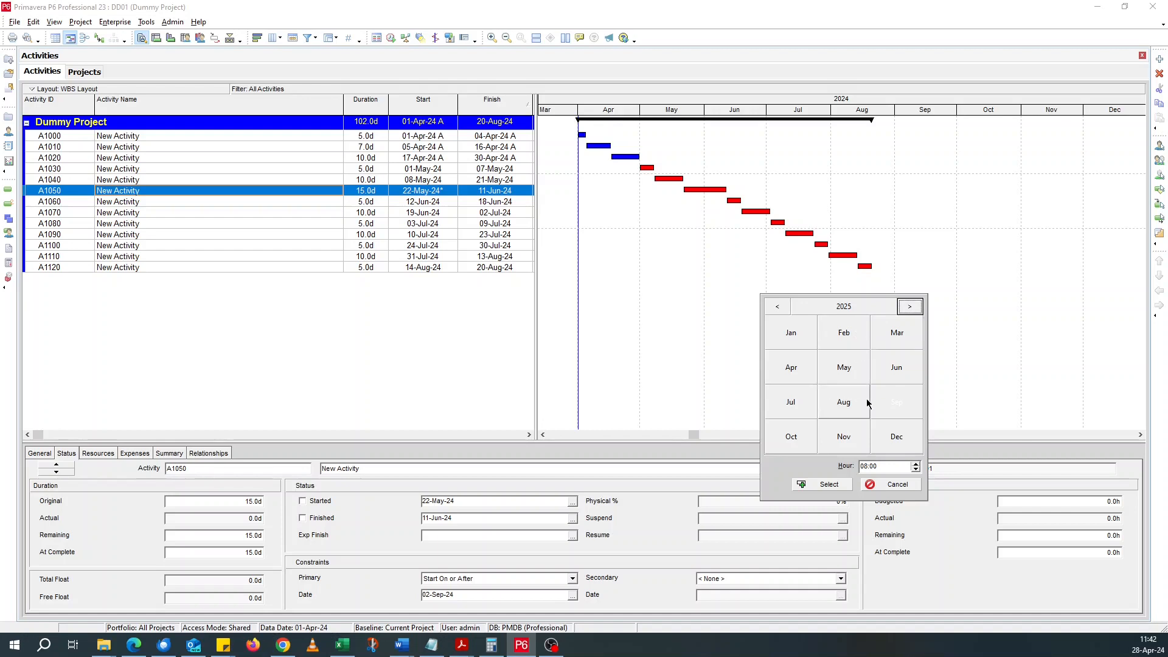
{"action": "mouse_move", "coordinate": [791, 366]}
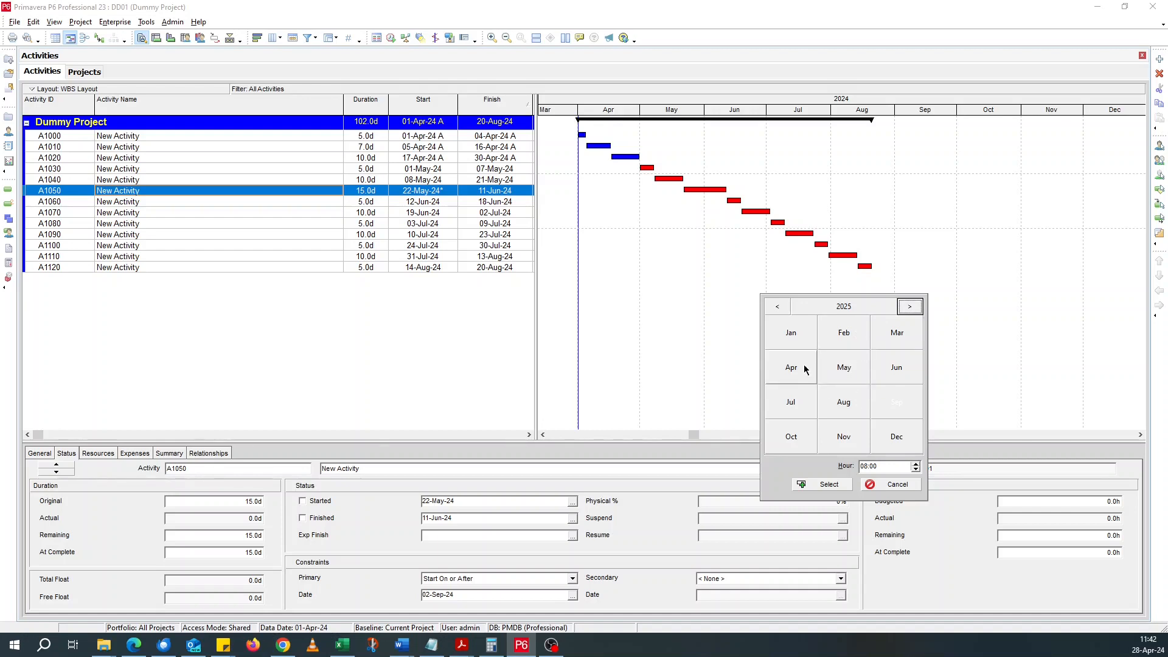
{"action": "left_click", "coordinate": [791, 366]}
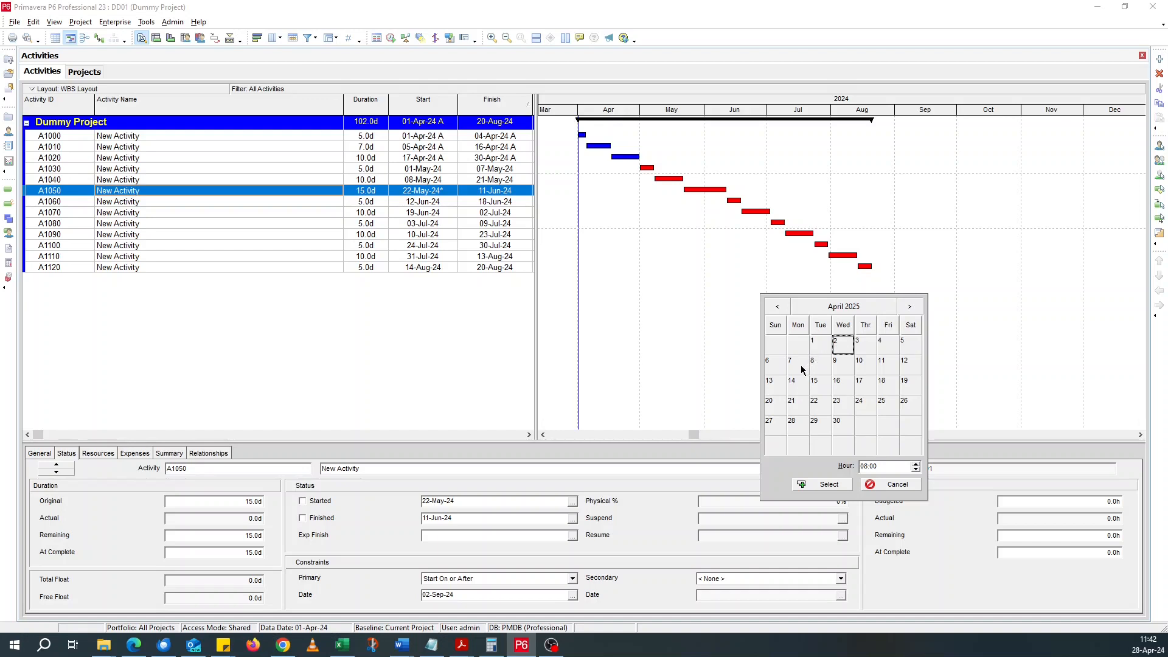
{"action": "left_click", "coordinate": [827, 484]}
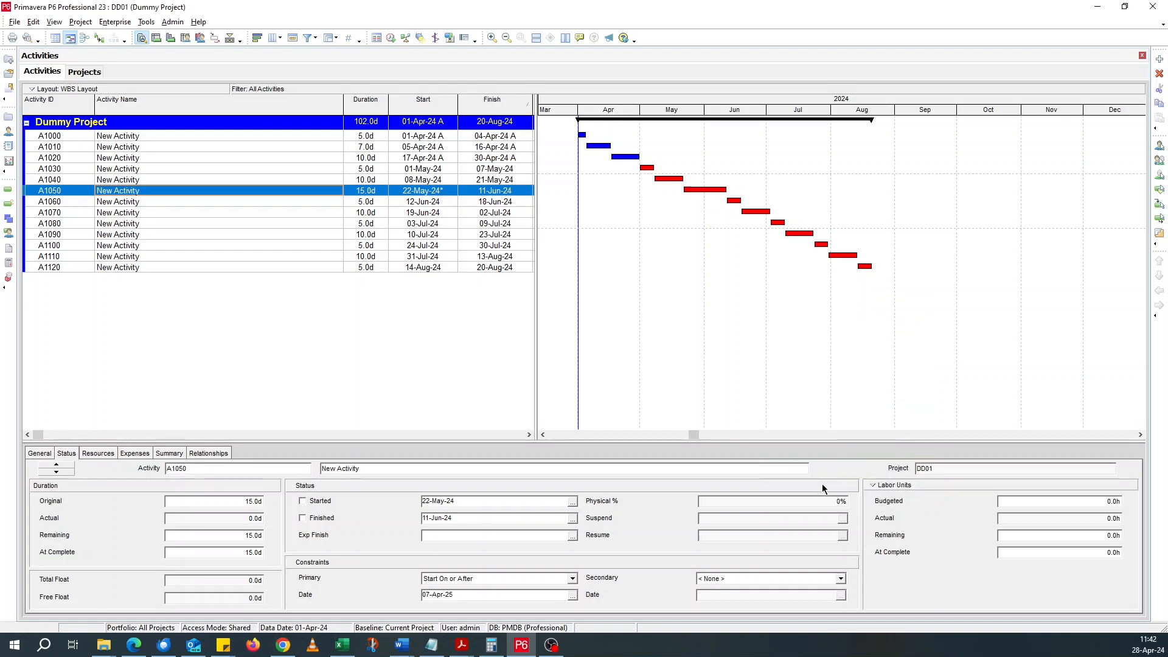
{"action": "mouse_move", "coordinate": [815, 474]}
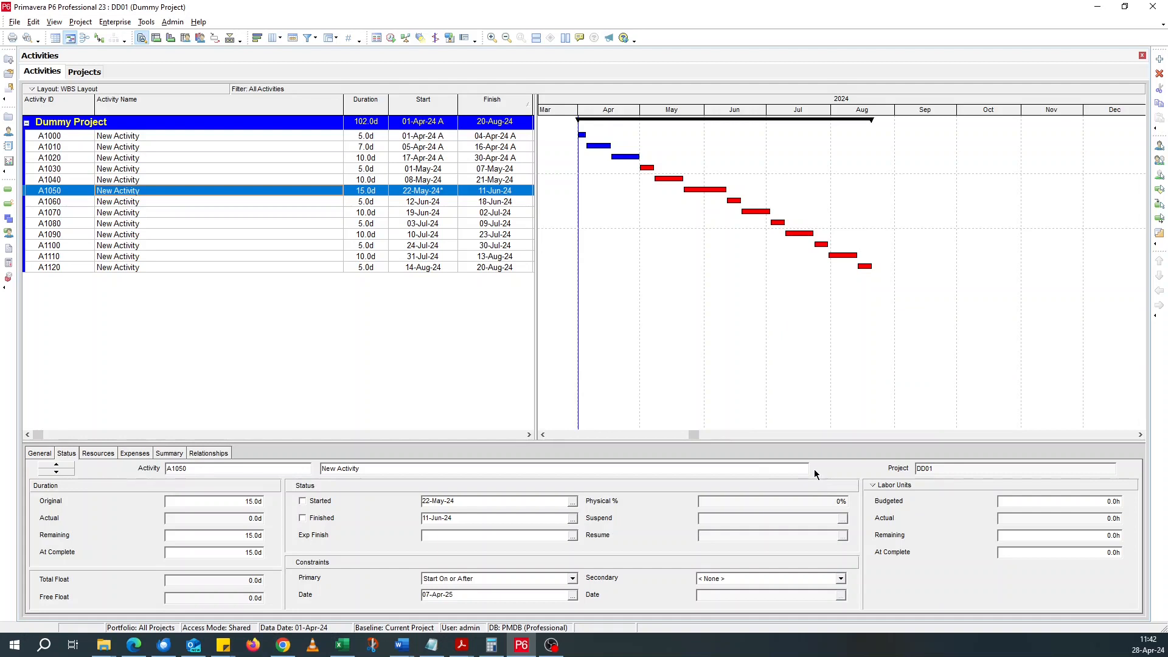
{"action": "mouse_move", "coordinate": [401, 293]}
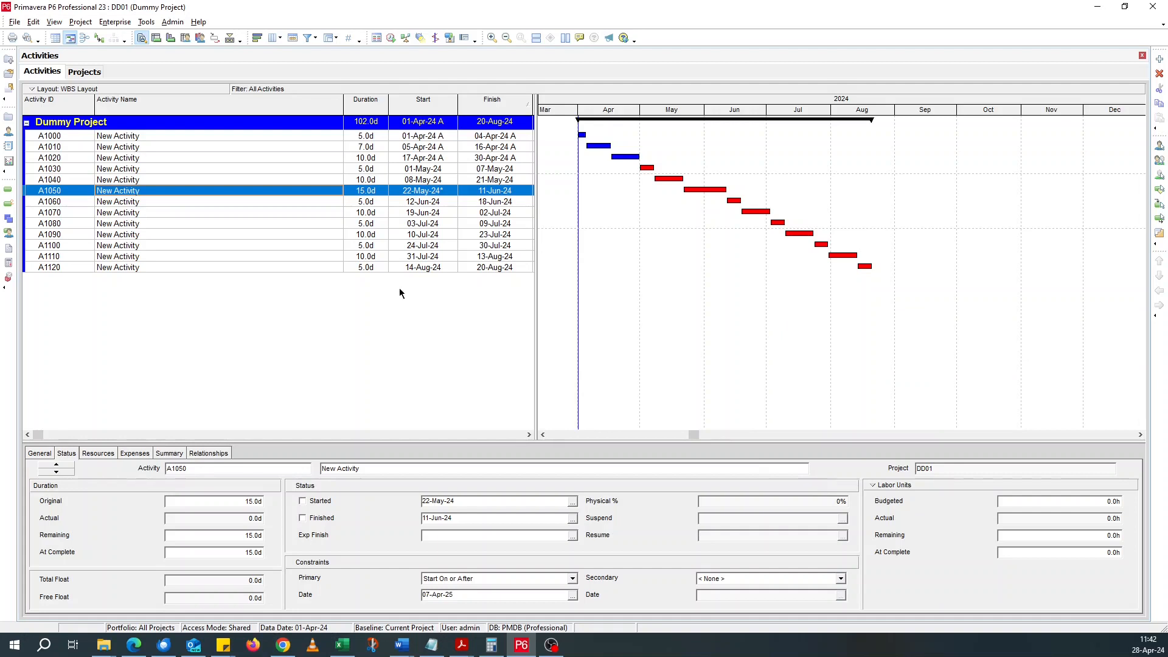
{"action": "mouse_move", "coordinate": [746, 333]}
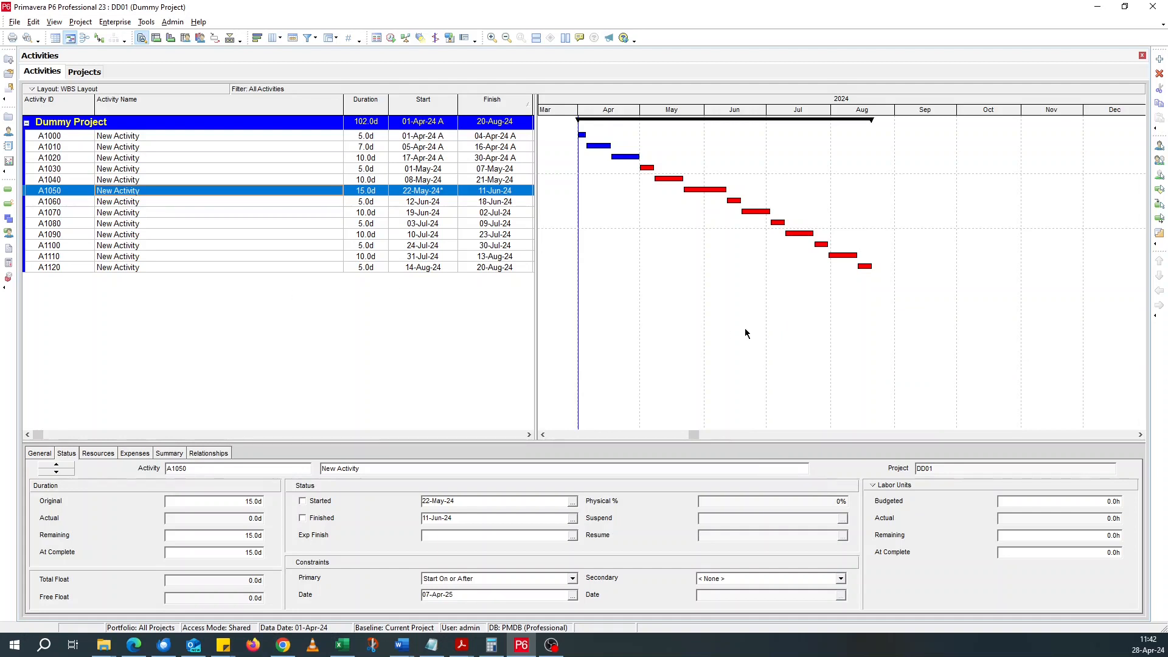